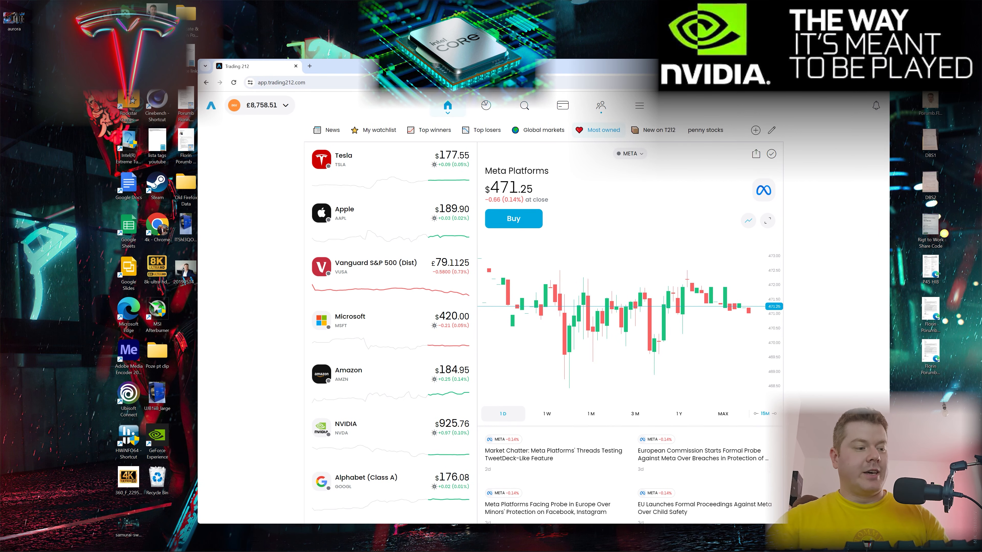
{"action": "mouse_move", "coordinate": [587, 52]}
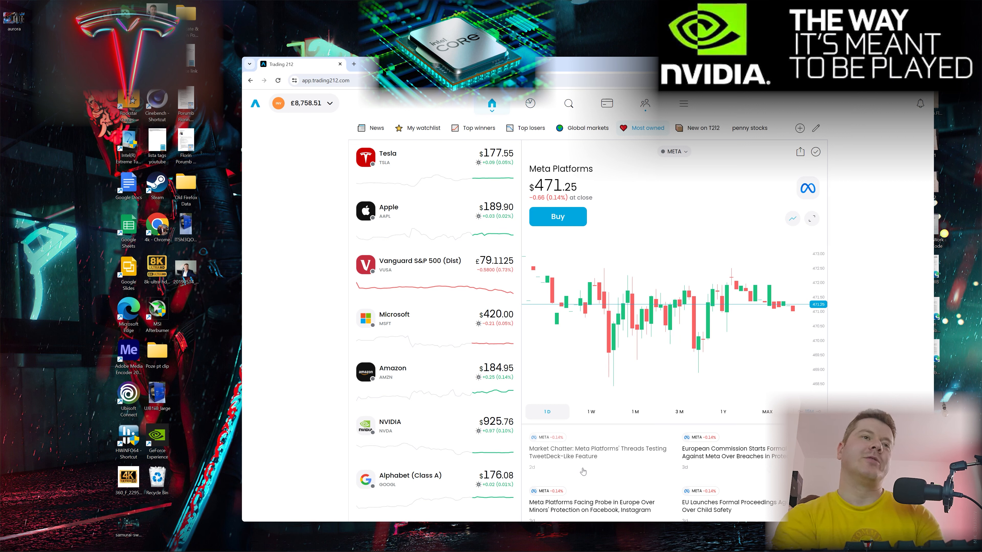
{"action": "mouse_move", "coordinate": [519, 427]}
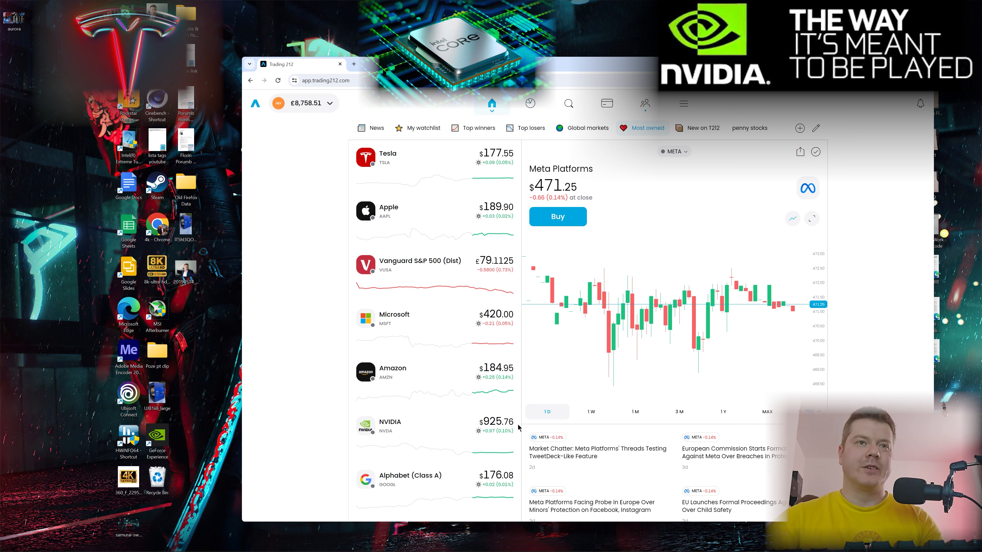
Switch from Meta Platforms to the NVIDIA stock page at $925.76 with its daily chart
{"action": "left_click", "coordinate": [390, 426]}
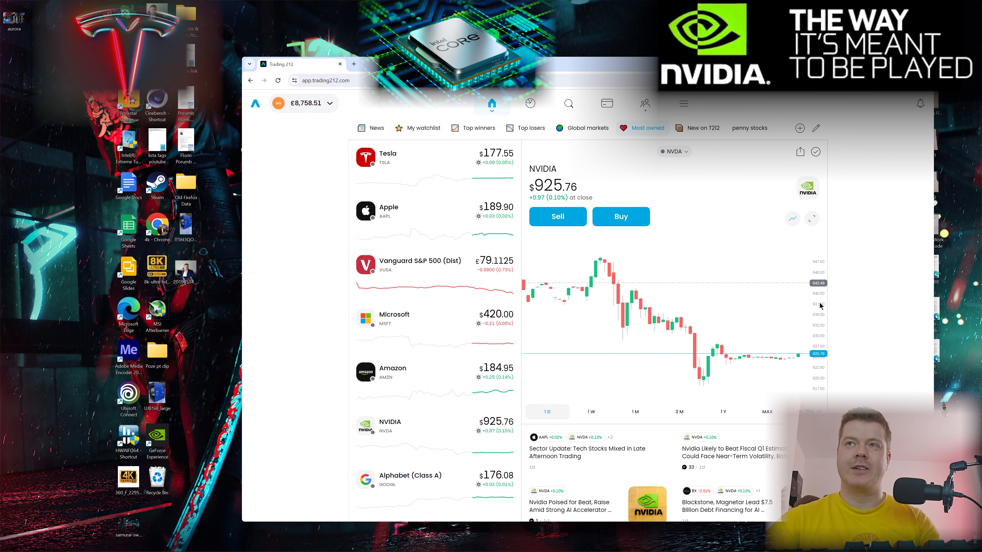
{"action": "mouse_move", "coordinate": [790, 306]}
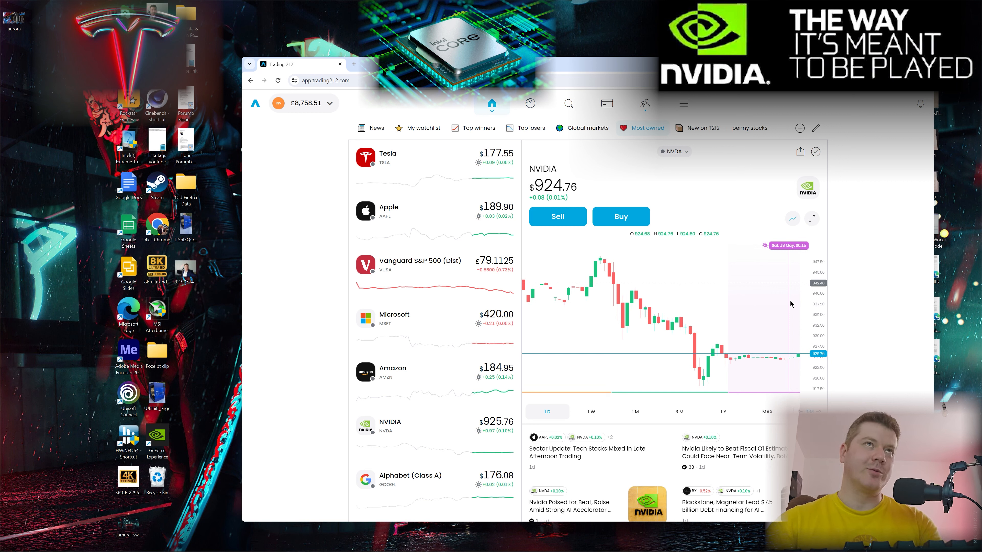
{"action": "mouse_move", "coordinate": [893, 261]}
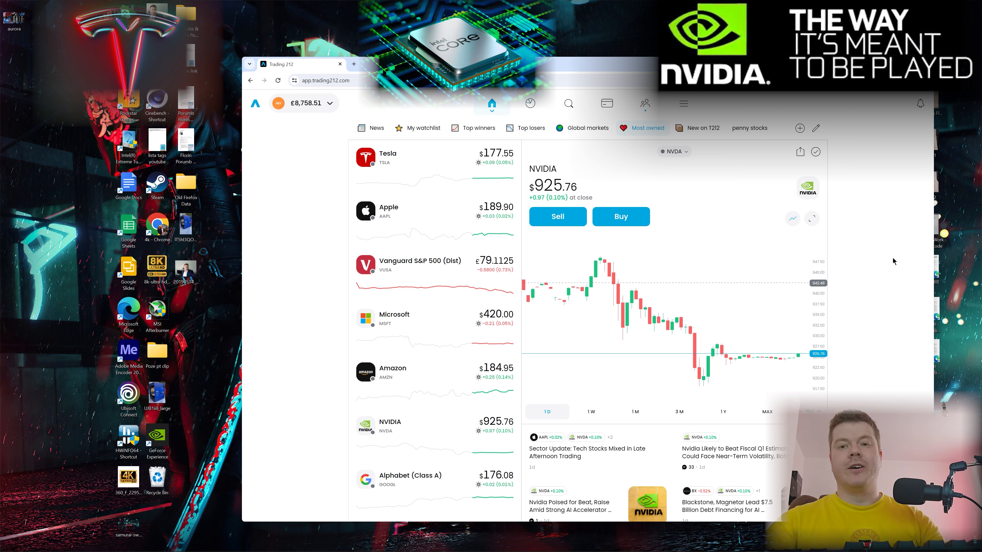
{"action": "mouse_move", "coordinate": [795, 276]}
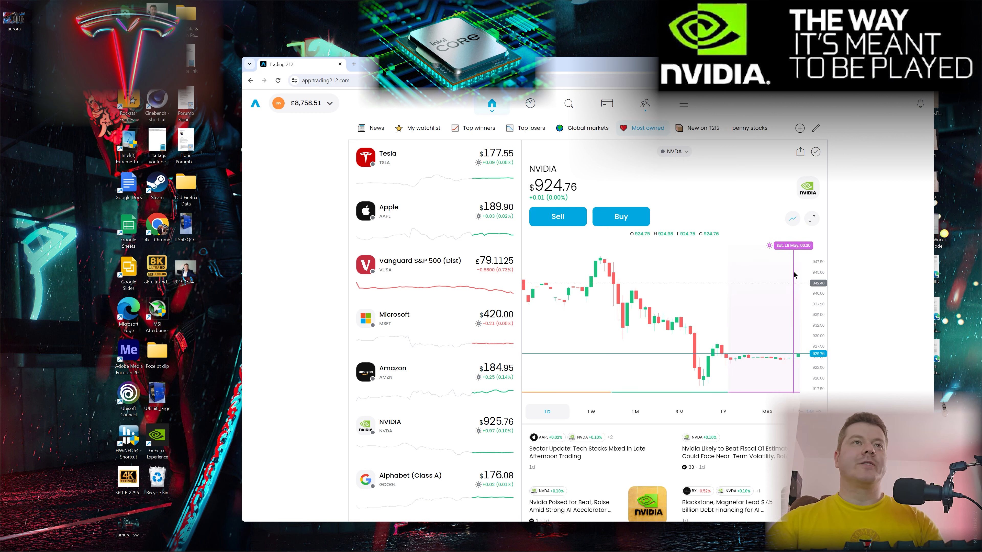
{"action": "mouse_move", "coordinate": [552, 480]}
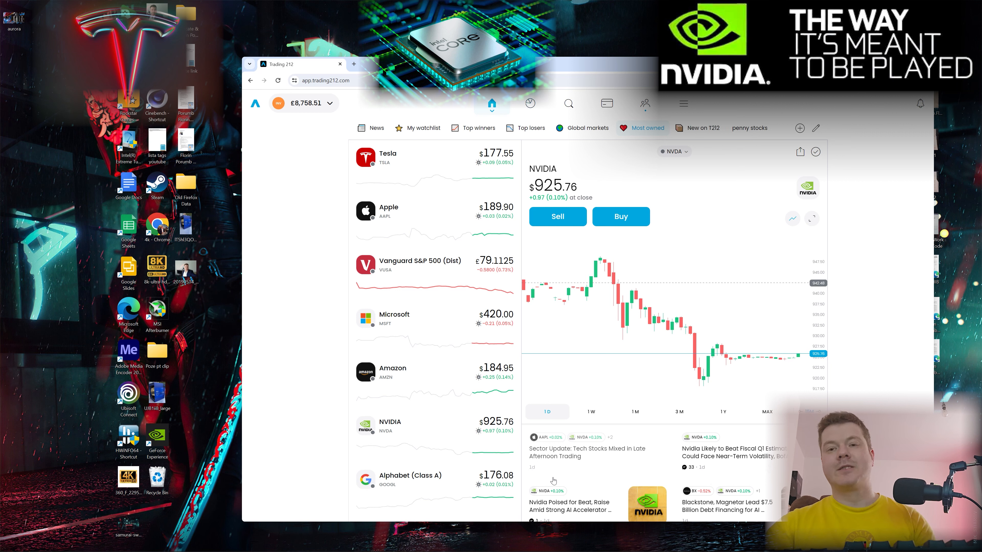
{"action": "mouse_move", "coordinate": [417, 111]}
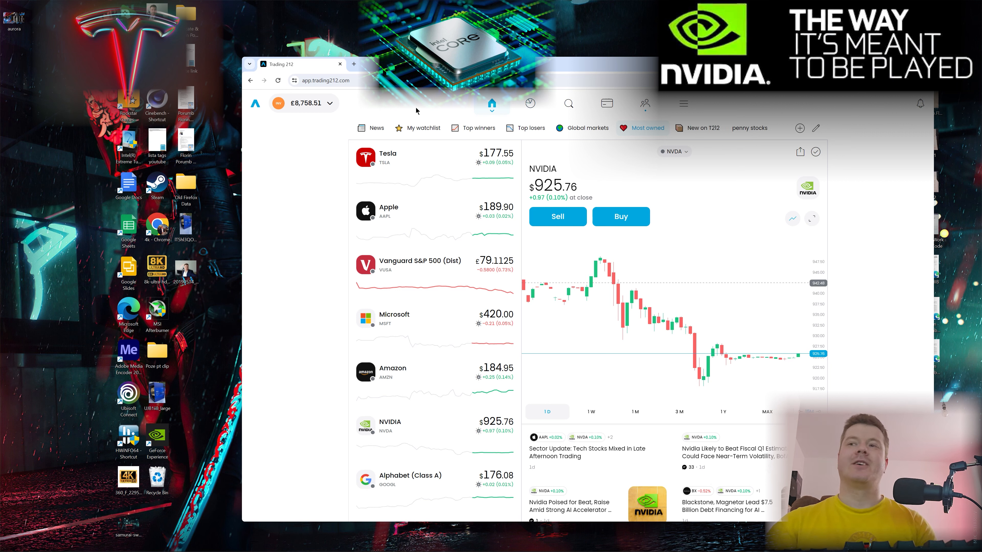
{"action": "mouse_move", "coordinate": [418, 128]}
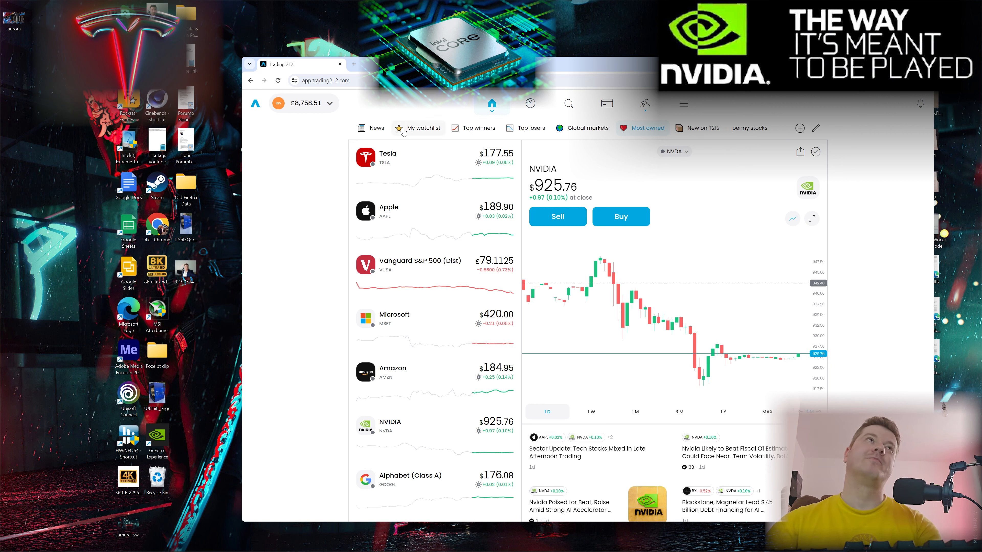
{"action": "mouse_move", "coordinate": [447, 112]}
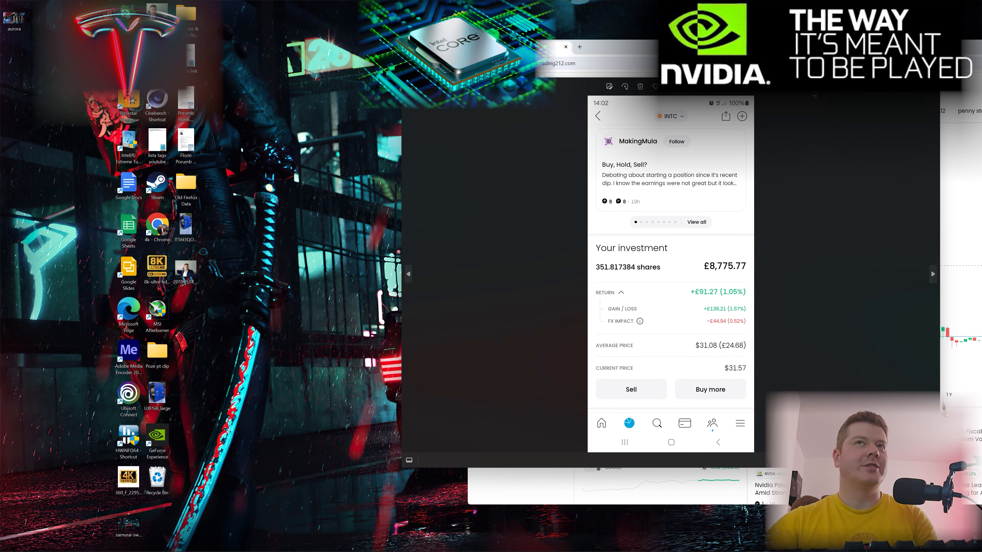
{"action": "mouse_move", "coordinate": [718, 296]}
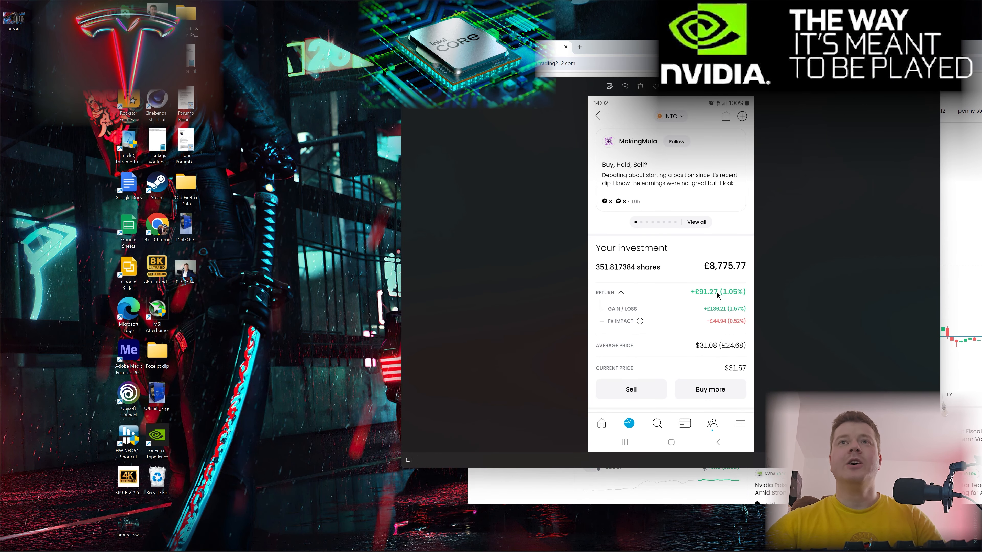
{"action": "mouse_move", "coordinate": [607, 270]}
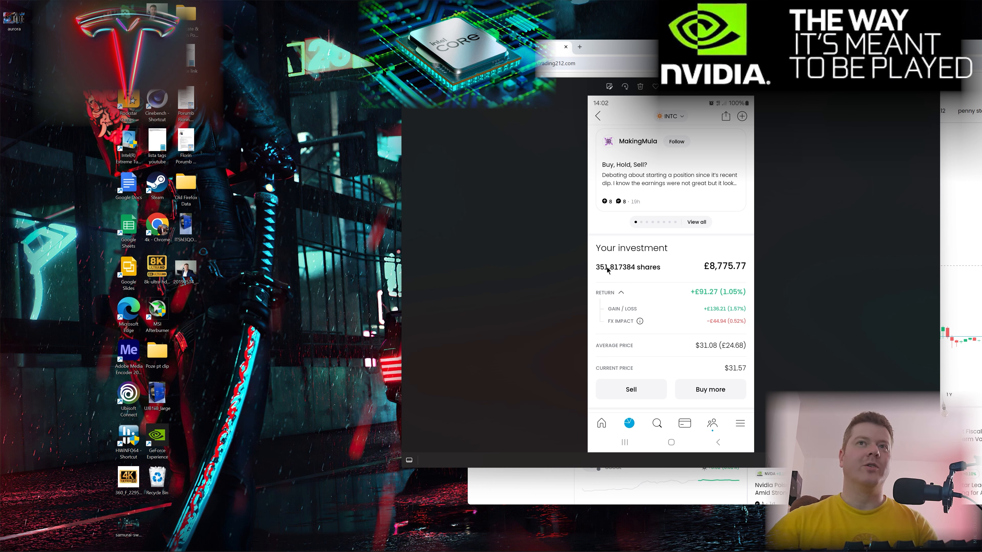
{"action": "mouse_move", "coordinate": [706, 349]}
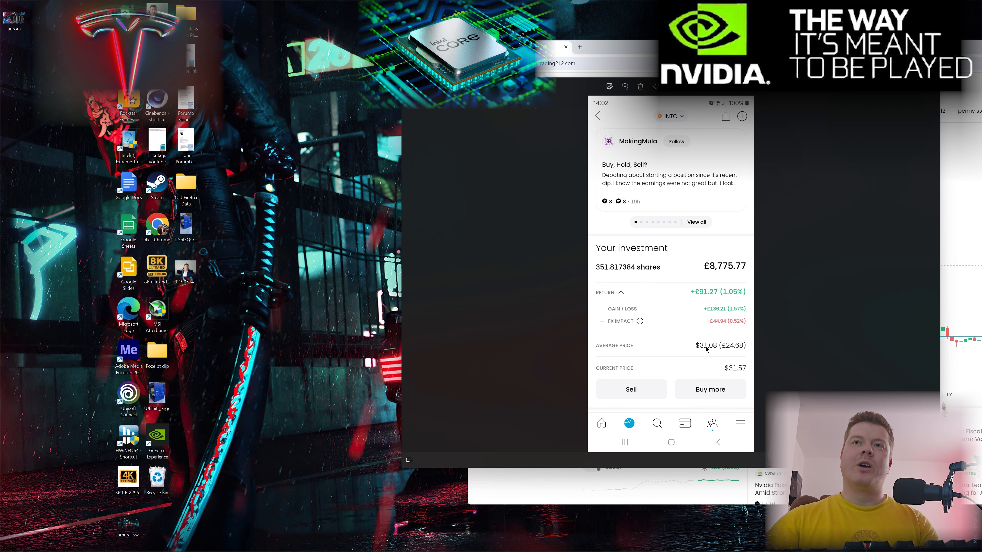
{"action": "mouse_move", "coordinate": [717, 348]}
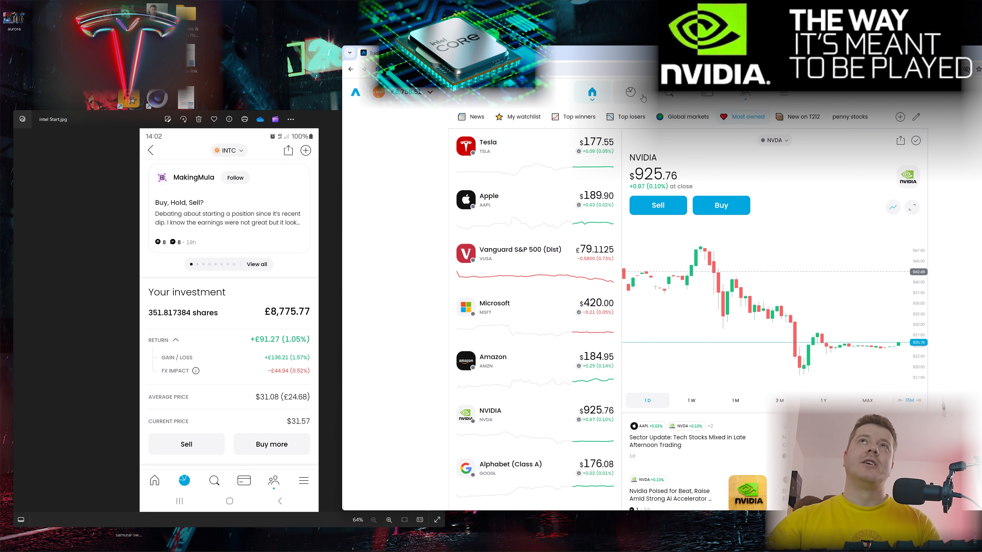
Show the portfolio's pies and list the stocks held in the Safe Place pie
{"action": "left_click", "coordinate": [632, 92]}
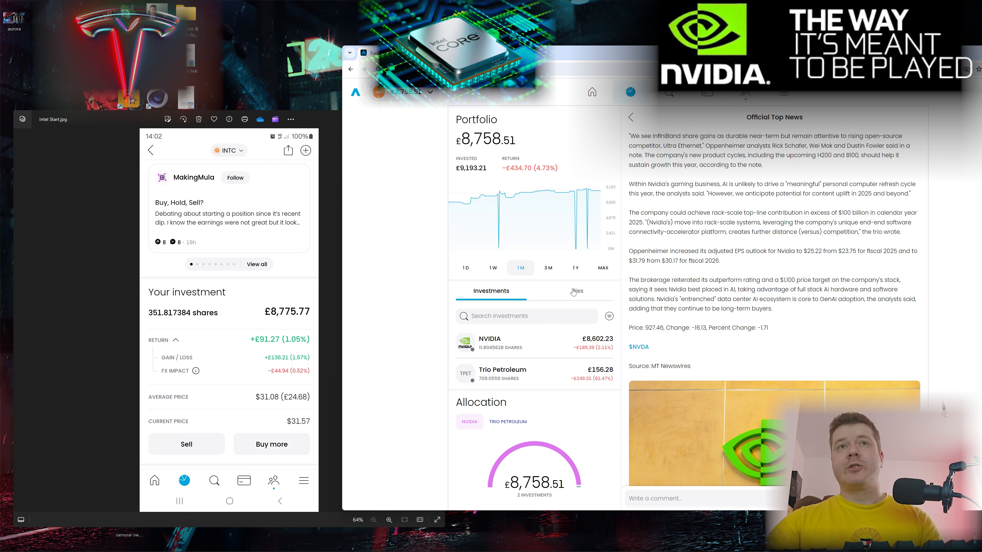
{"action": "left_click", "coordinate": [575, 290]}
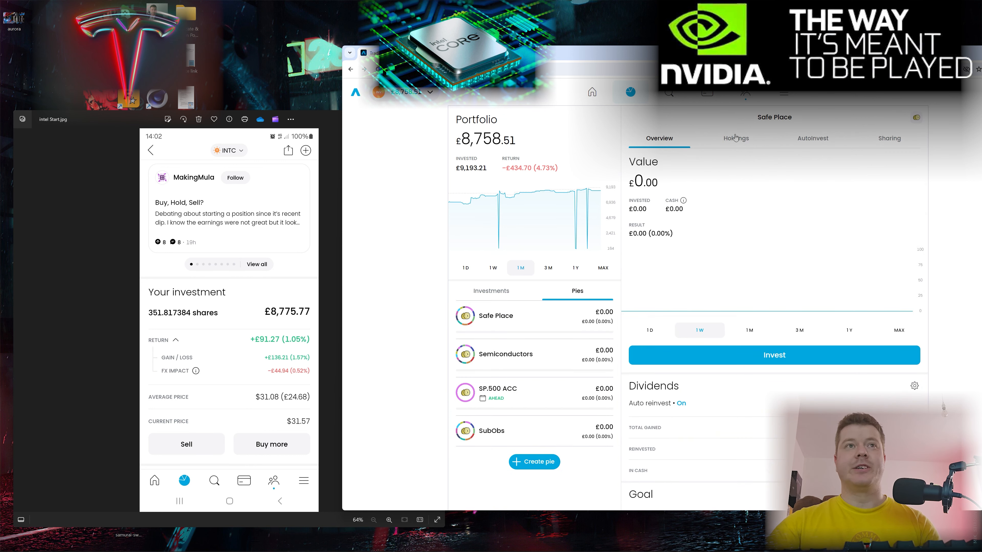
{"action": "left_click", "coordinate": [735, 138]}
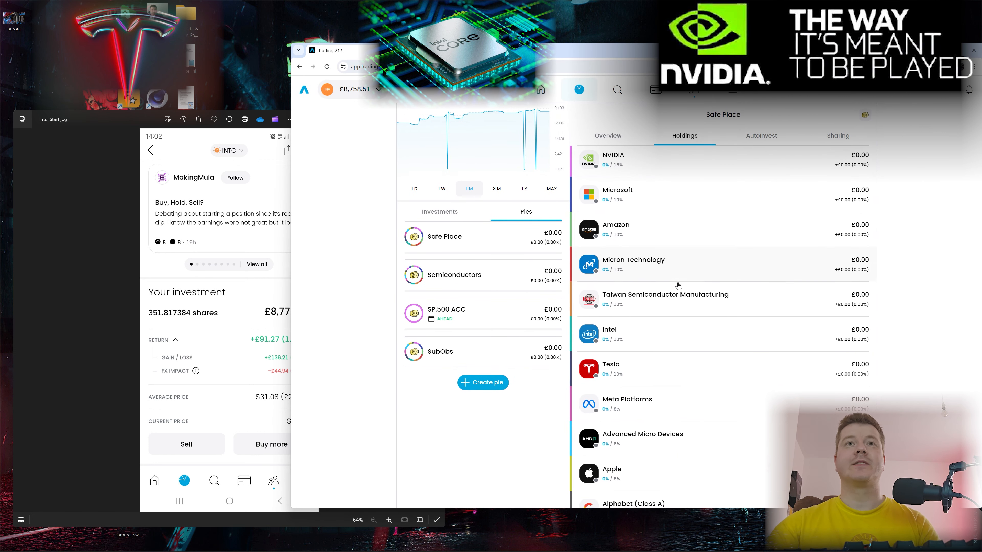
View Taiwan Semiconductor from the holdings, return, and bring up Micron Technology at $125.57
{"action": "left_click", "coordinate": [664, 295]}
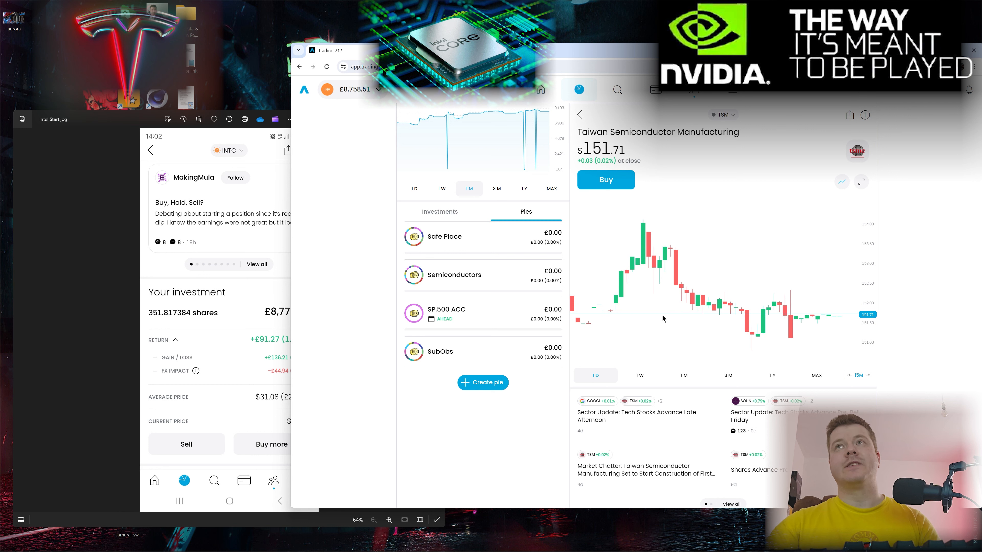
{"action": "left_click", "coordinate": [444, 237]}
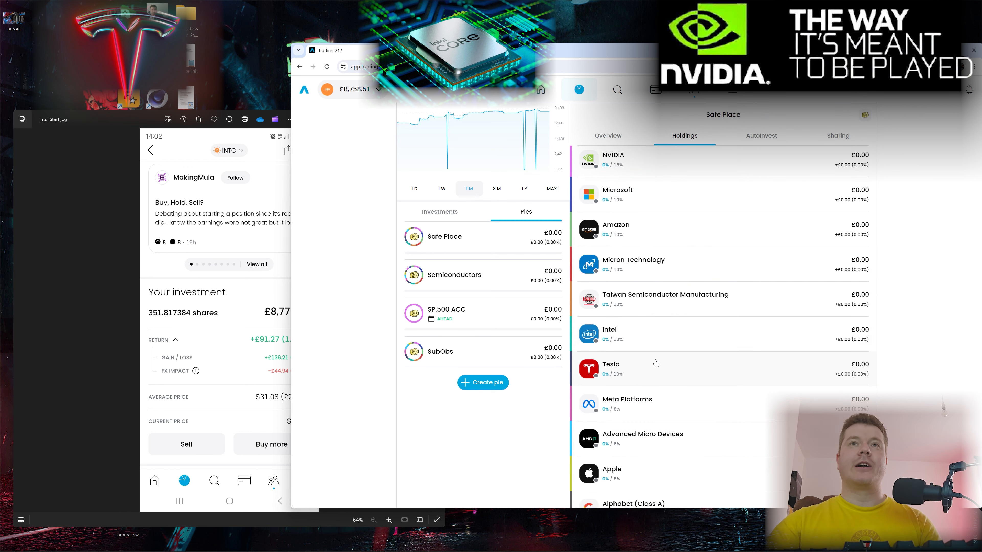
{"action": "left_click", "coordinate": [633, 260]}
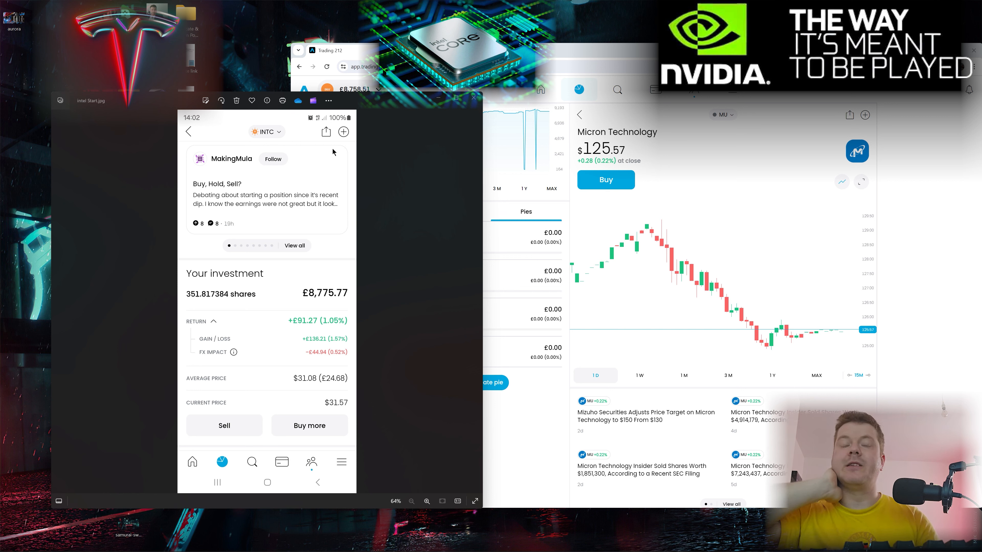
{"action": "mouse_move", "coordinate": [313, 272]}
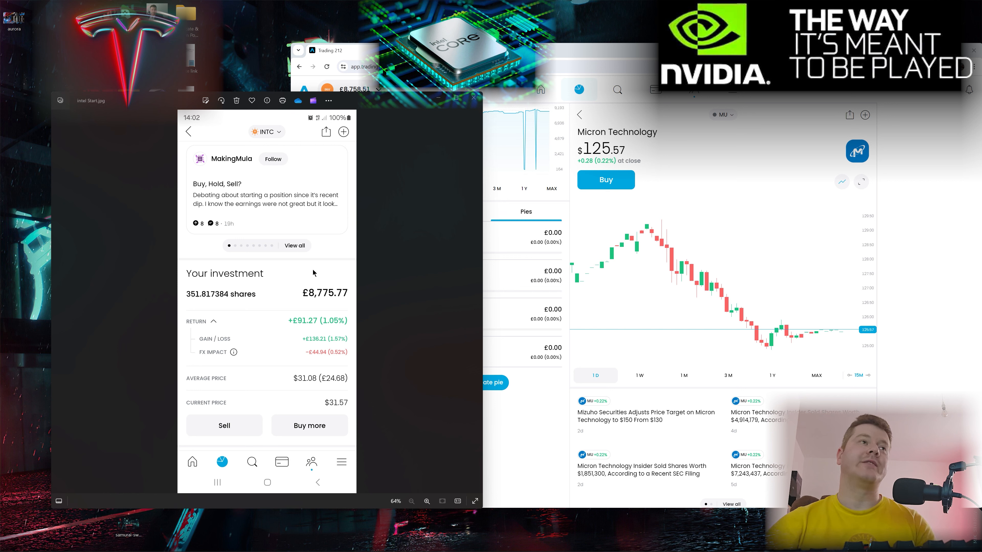
{"action": "mouse_move", "coordinate": [302, 291]}
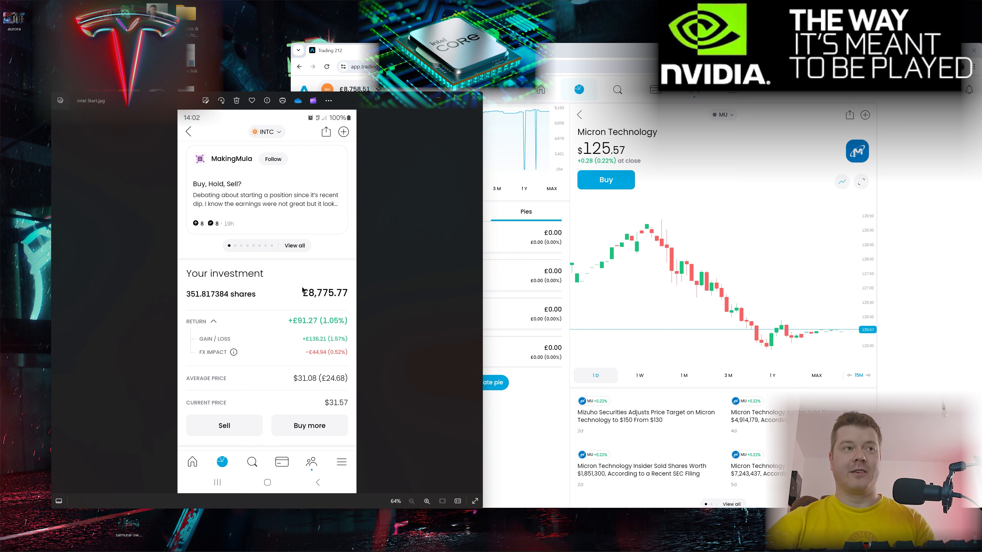
{"action": "mouse_move", "coordinate": [425, 131]}
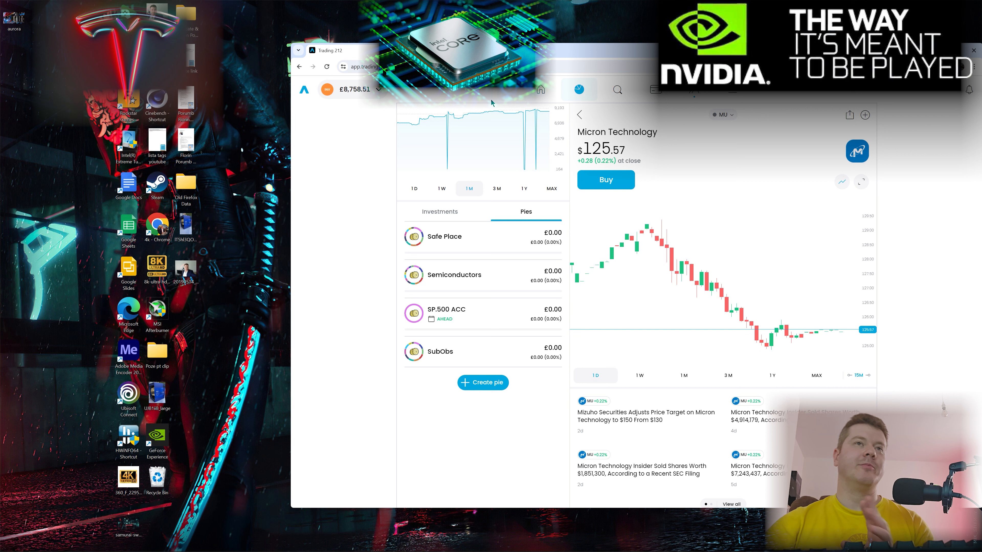
{"action": "mouse_move", "coordinate": [421, 174]}
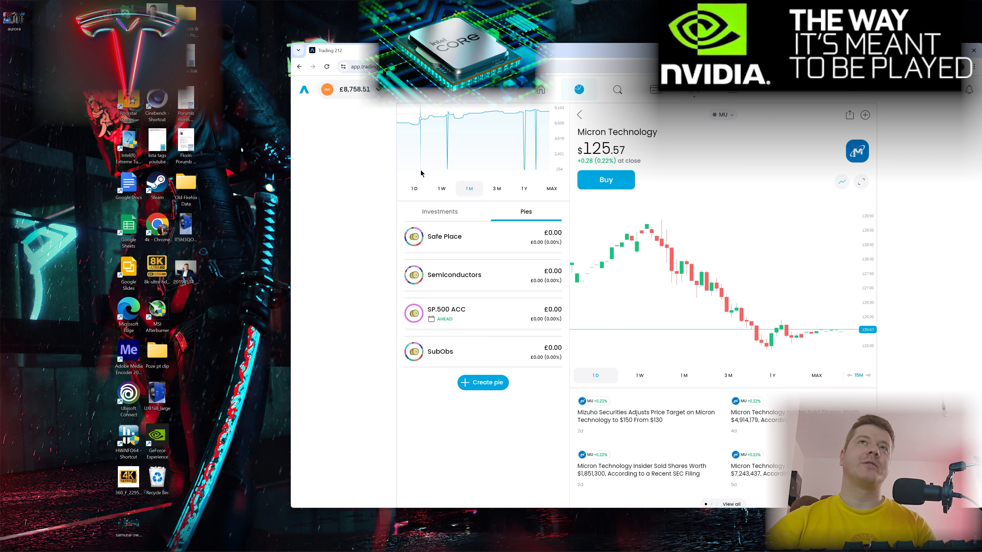
{"action": "mouse_move", "coordinate": [539, 147]}
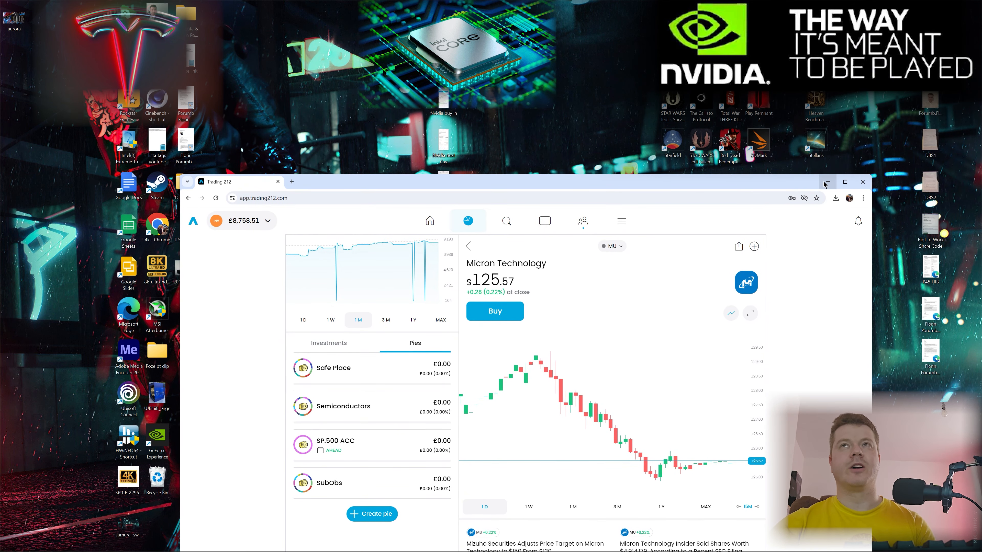
Put the trading window away and show 'intel final results.jpg' (£8,893.24) beside 'Intel Start.jpg'
{"action": "left_click", "coordinate": [862, 182]}
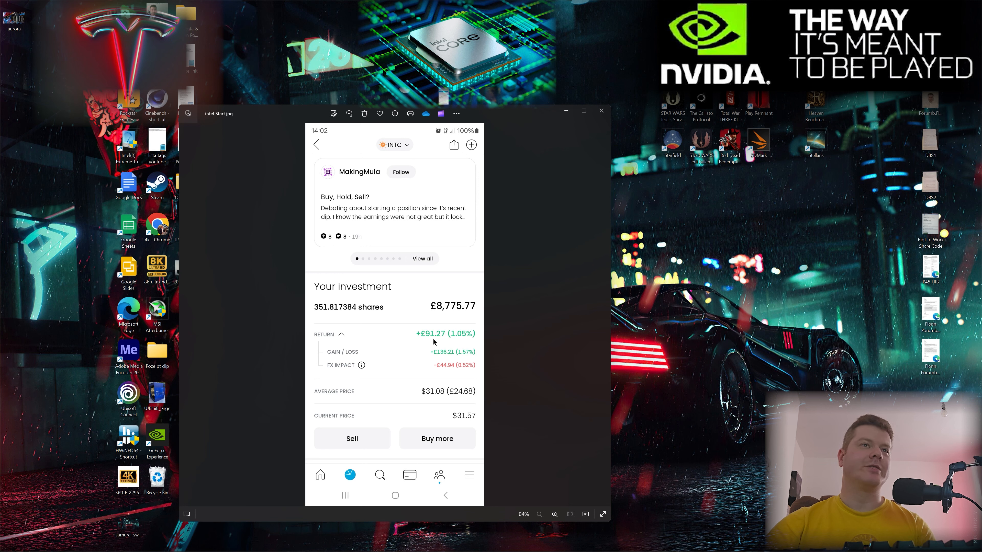
{"action": "mouse_move", "coordinate": [590, 123]}
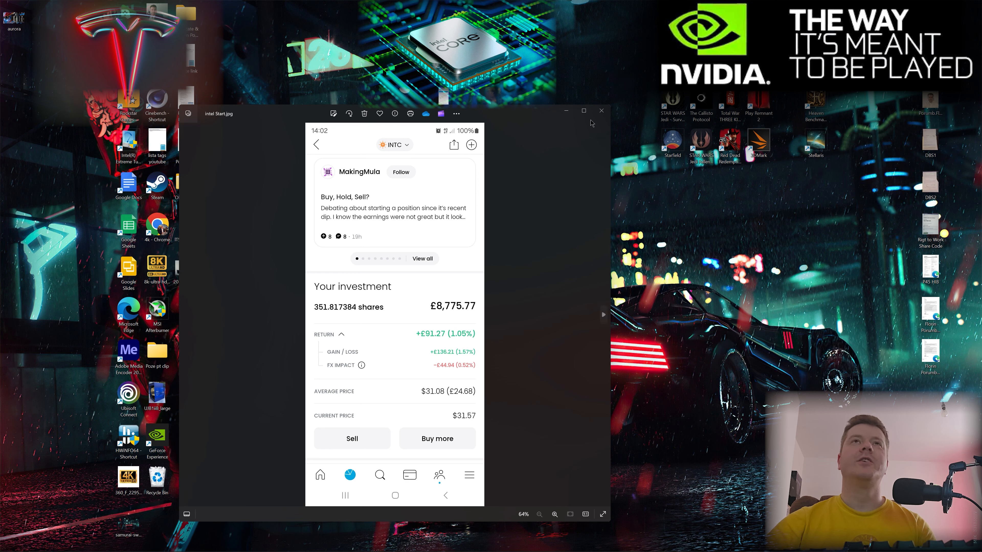
{"action": "left_click", "coordinate": [601, 111]}
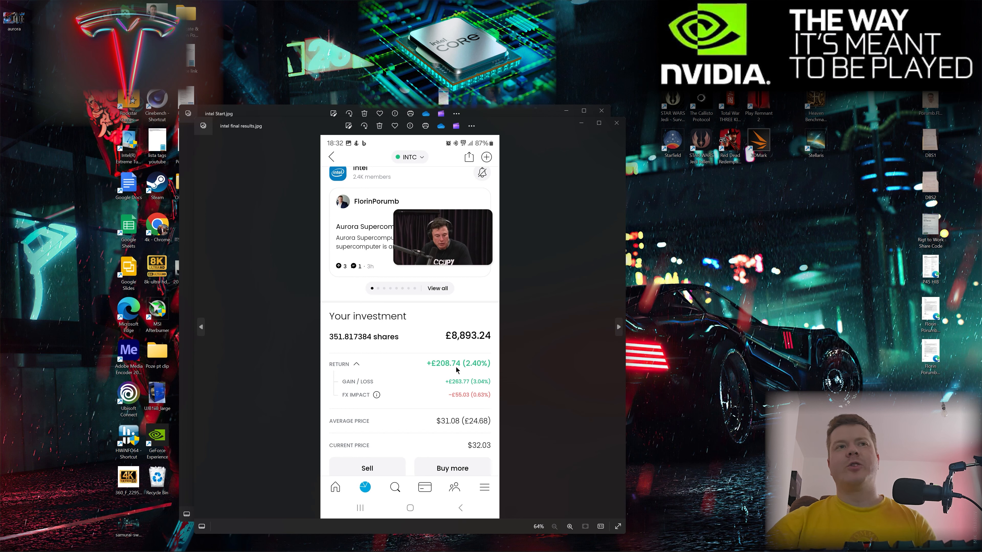
{"action": "mouse_move", "coordinate": [450, 371]}
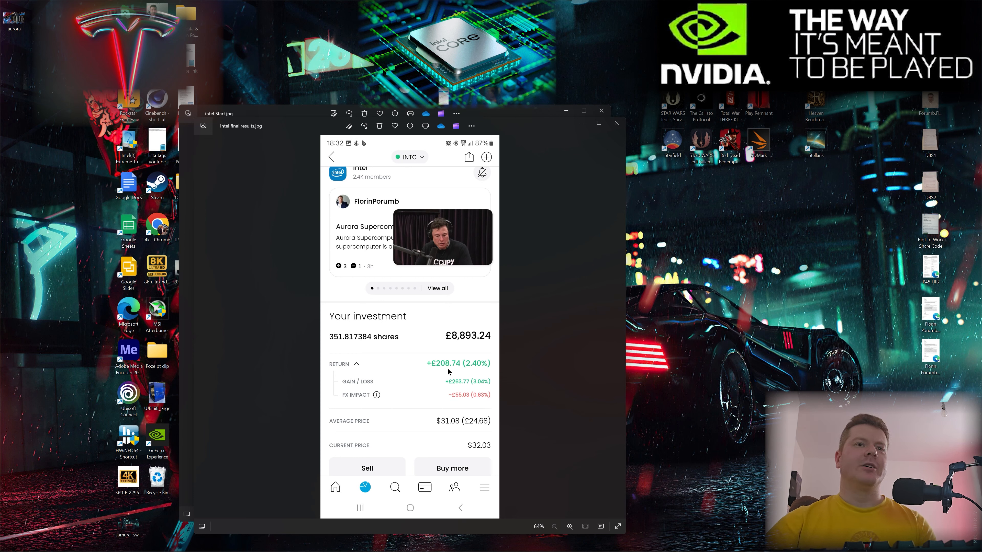
{"action": "mouse_move", "coordinate": [463, 442]}
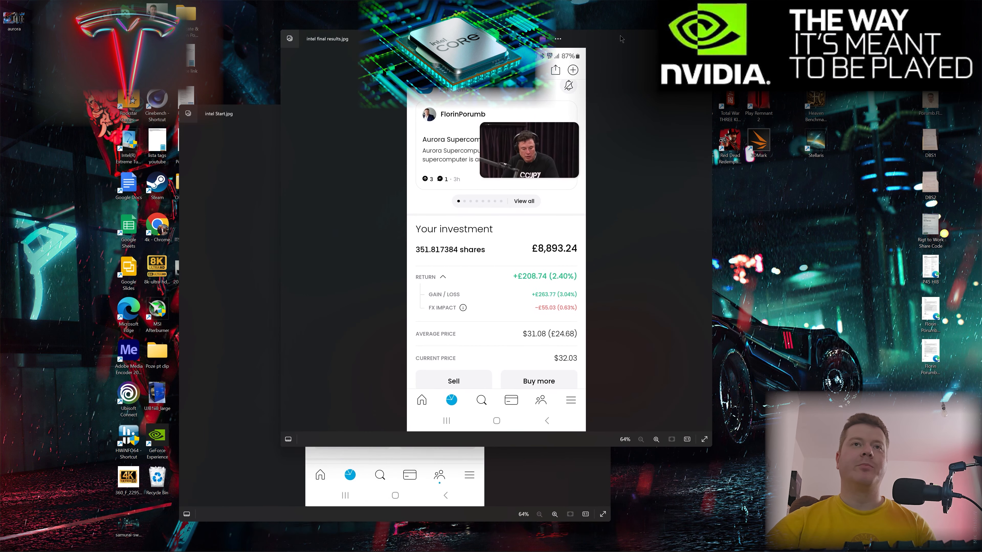
{"action": "mouse_move", "coordinate": [537, 338]}
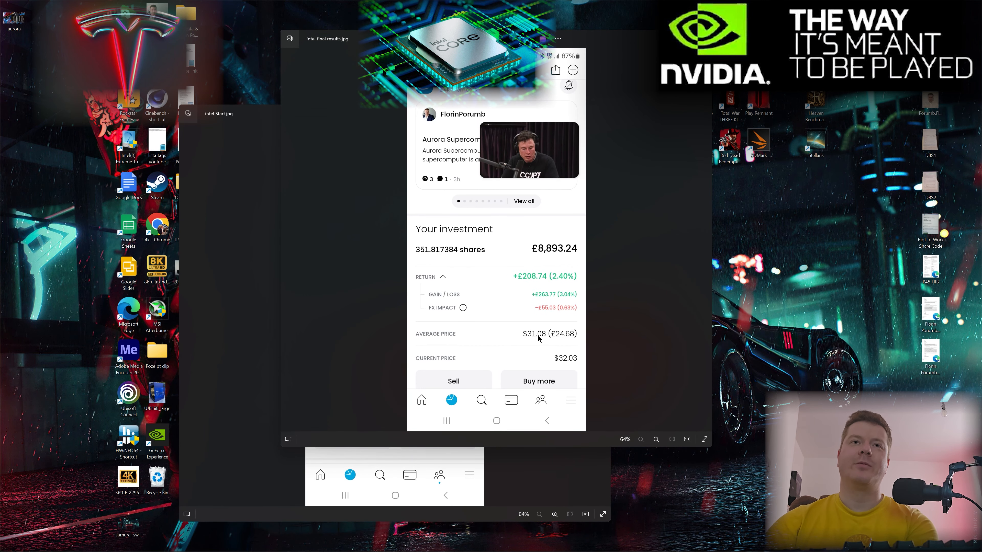
{"action": "mouse_move", "coordinate": [562, 361]}
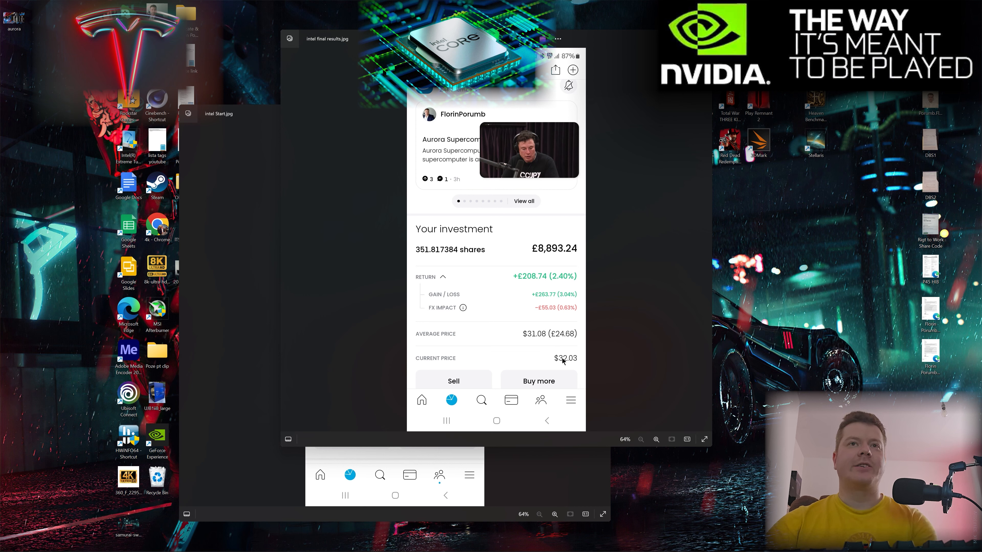
{"action": "mouse_move", "coordinate": [557, 358]}
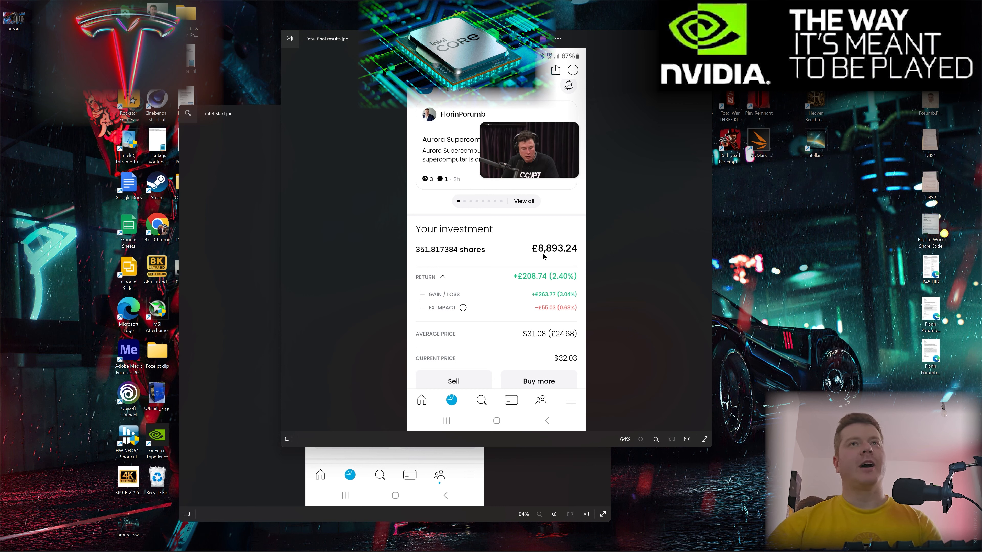
{"action": "mouse_move", "coordinate": [553, 255]}
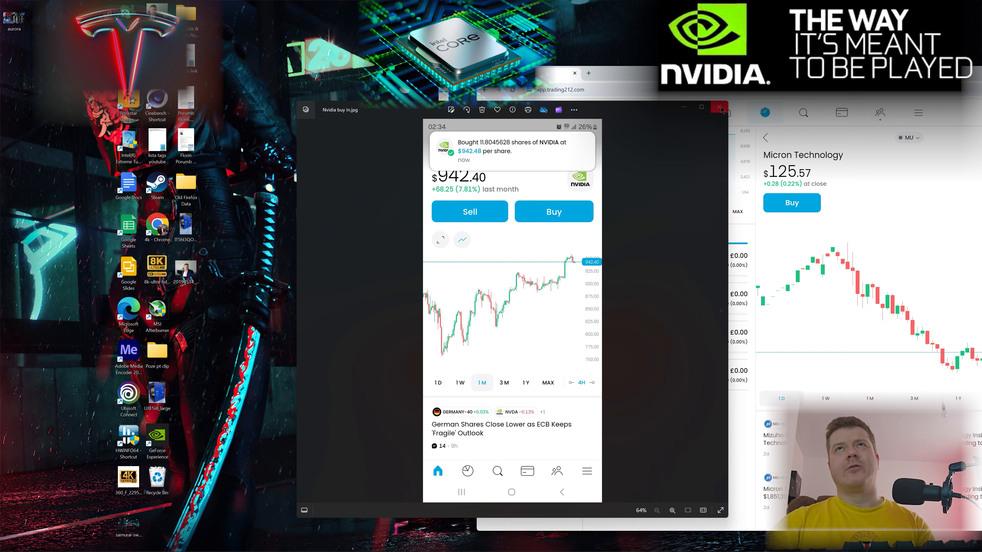
{"action": "mouse_move", "coordinate": [719, 110]}
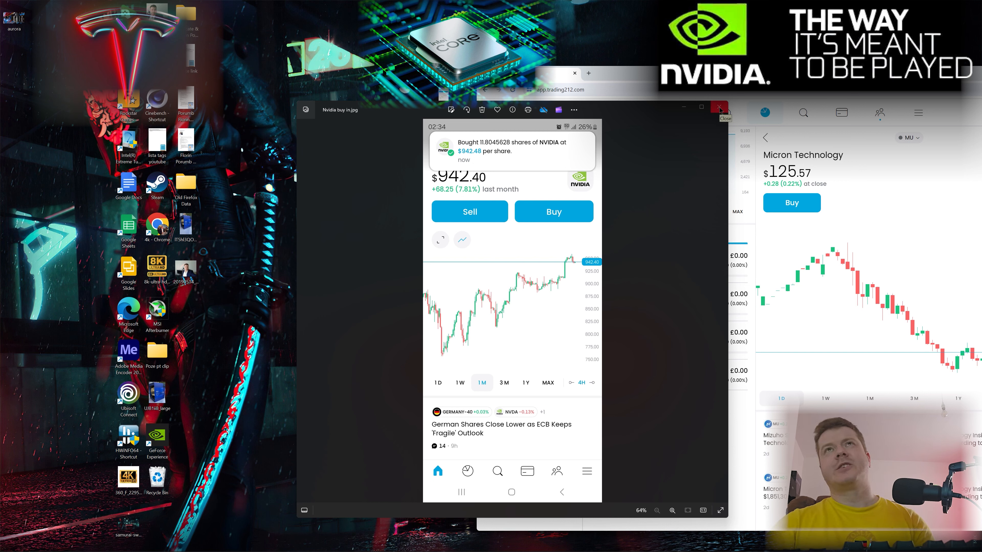
Close the 'Nvidia buy in.jpg' and 'Nvidia next day.jpg' screenshots, leaving the pies list showing
{"action": "left_click", "coordinate": [719, 108]}
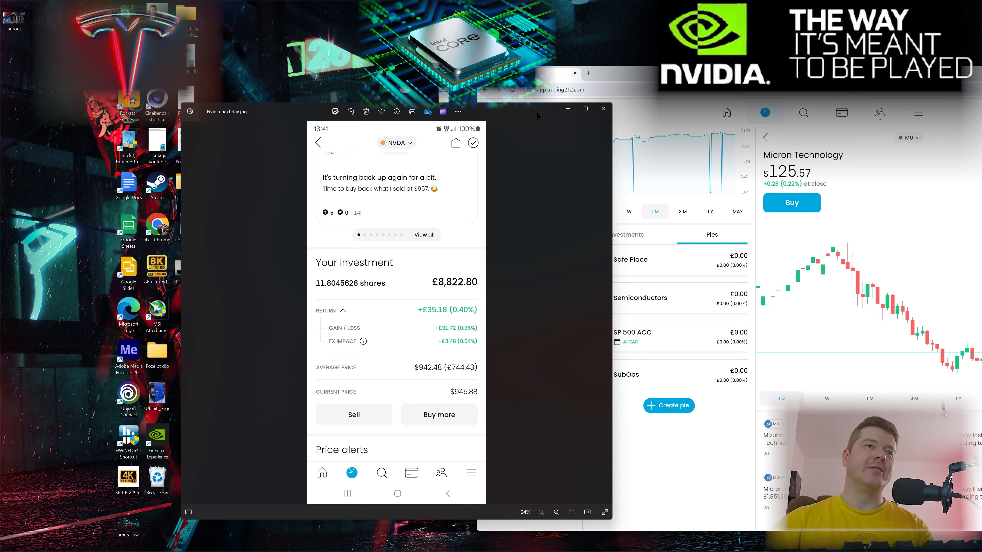
{"action": "mouse_move", "coordinate": [530, 120]}
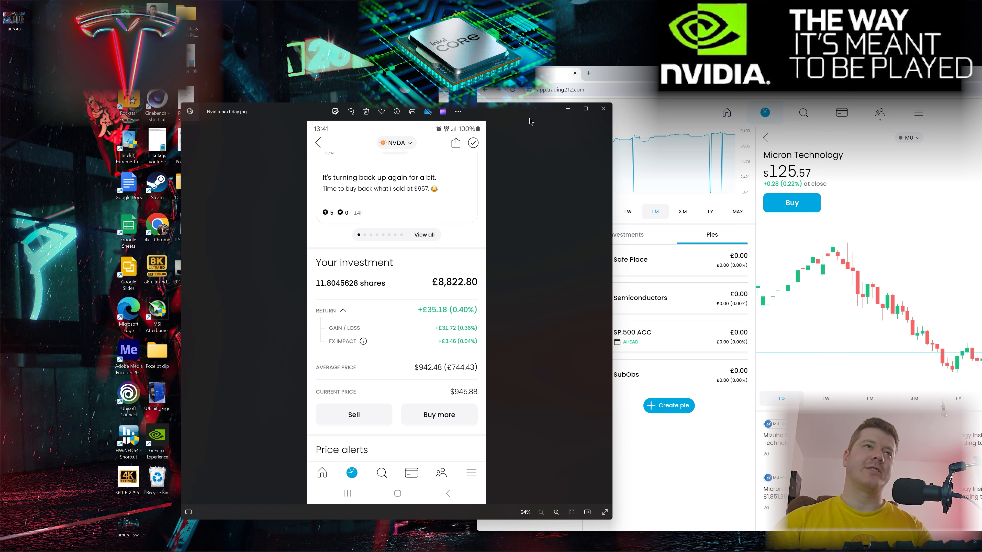
{"action": "mouse_move", "coordinate": [515, 186]}
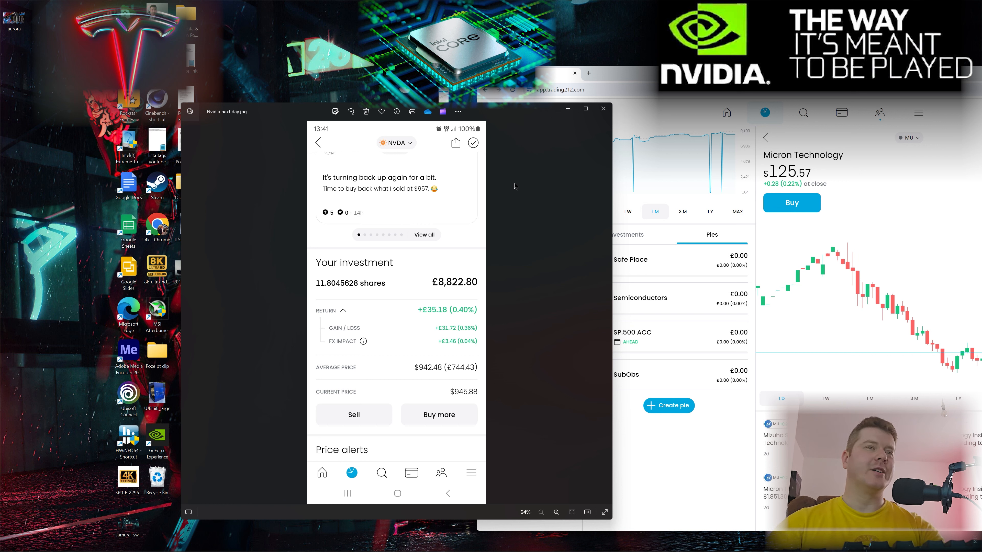
{"action": "mouse_move", "coordinate": [739, 115]}
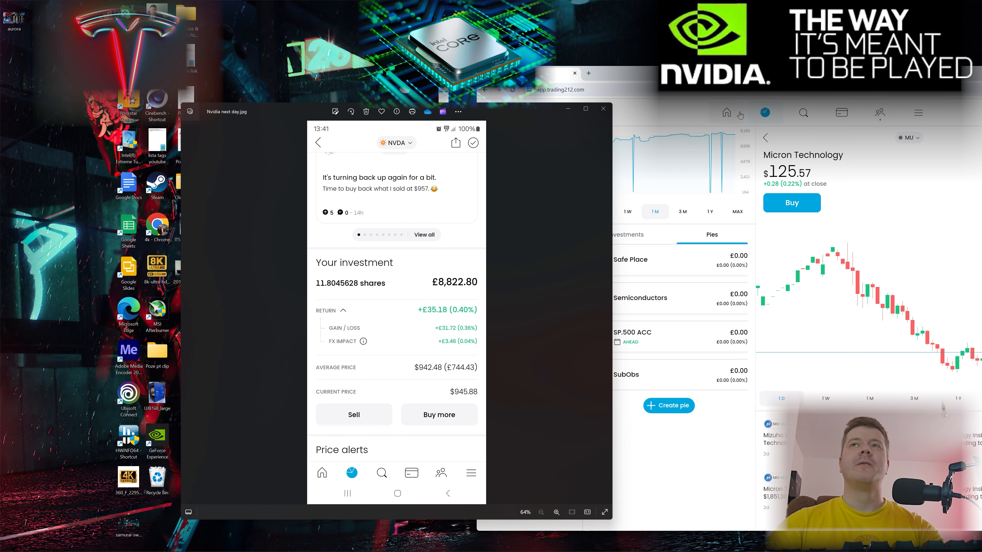
{"action": "mouse_move", "coordinate": [523, 113]}
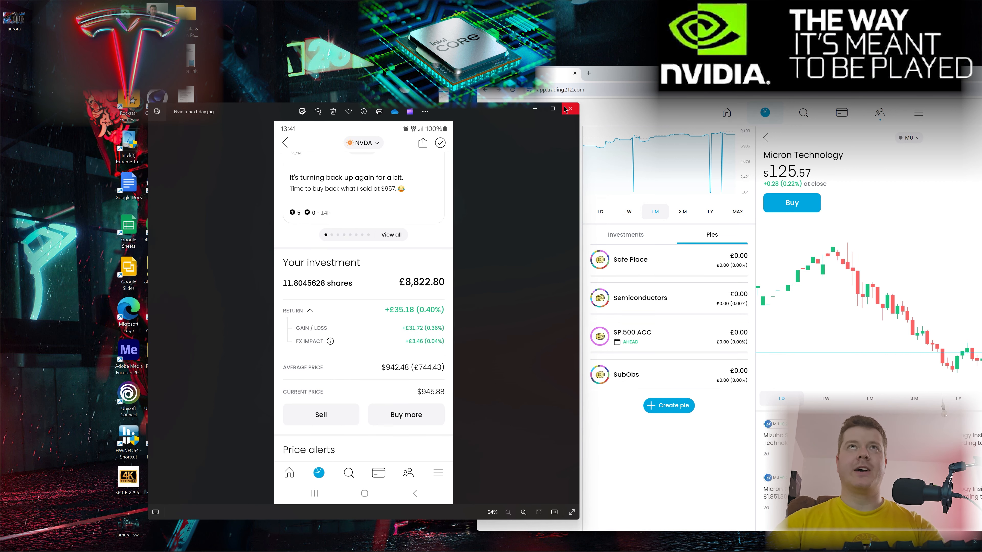
{"action": "left_click", "coordinate": [568, 109]}
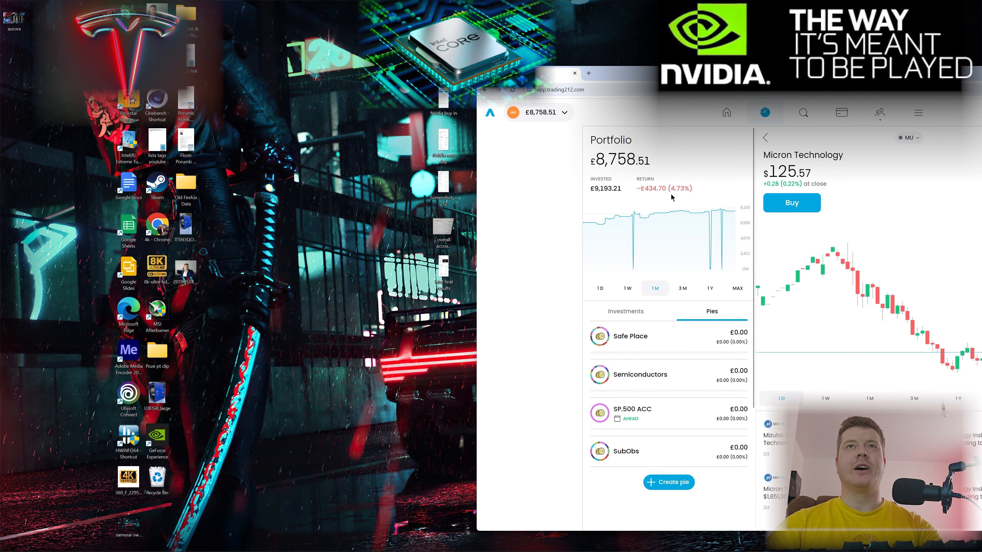
List the individual investments and bring up the NVIDIA position's stock page at $925.76
{"action": "left_click", "coordinate": [725, 112]}
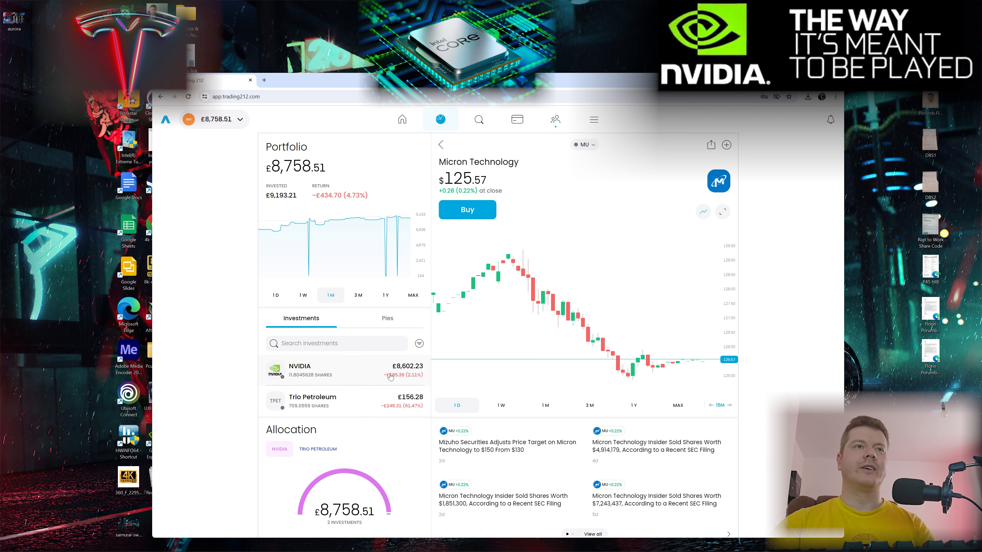
{"action": "left_click", "coordinate": [299, 366]}
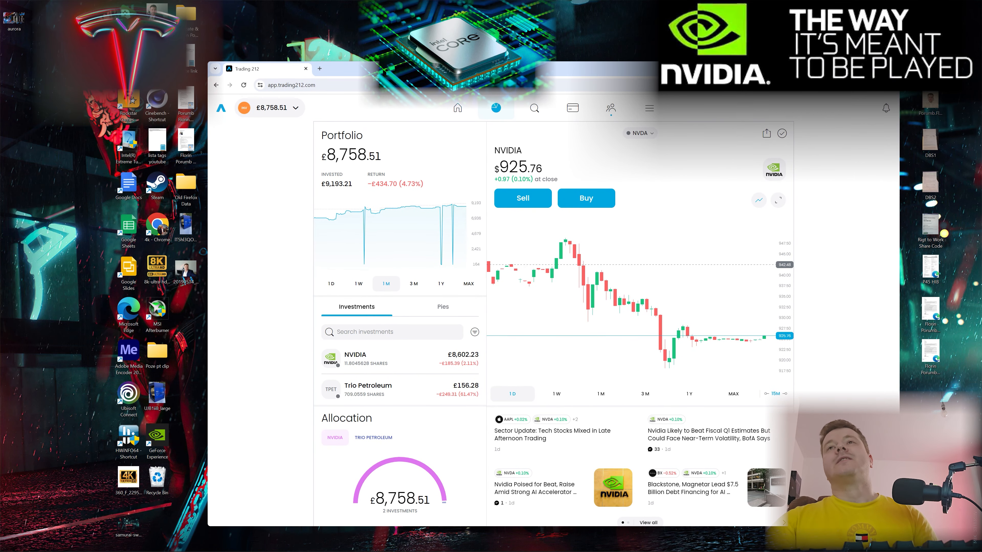
{"action": "mouse_move", "coordinate": [574, 139]}
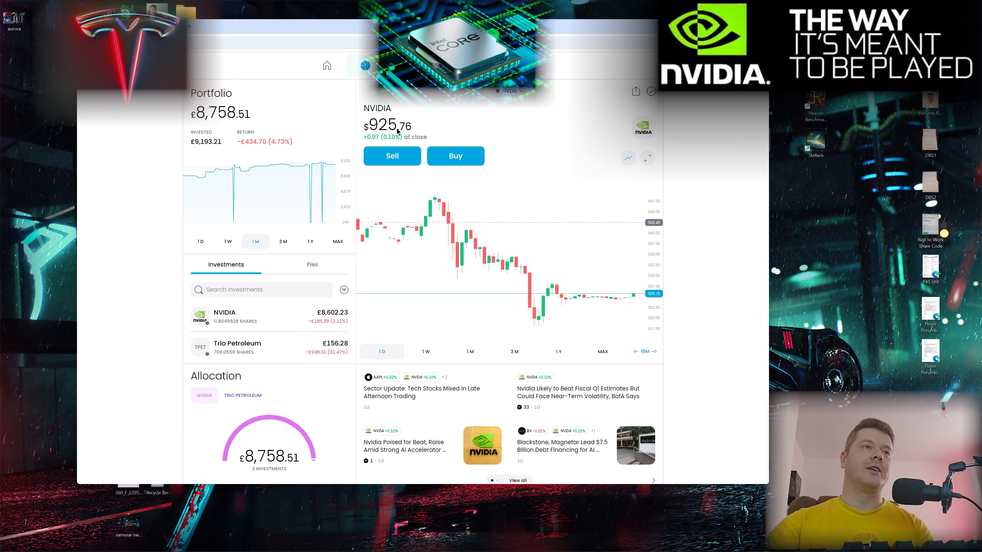
{"action": "mouse_move", "coordinate": [524, 269]}
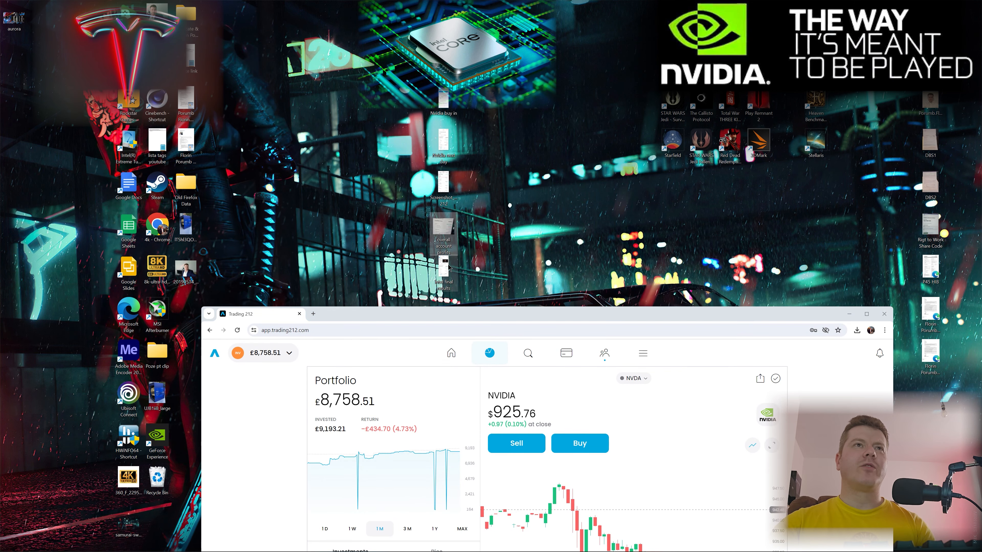
{"action": "mouse_move", "coordinate": [440, 231]}
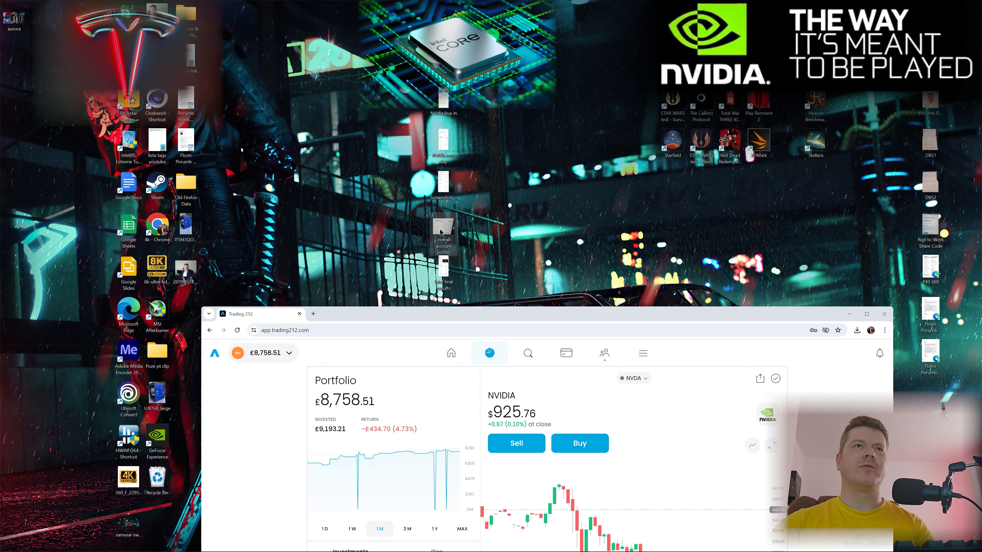
View 'overall account profits.jpg' showing 61.6350829 shares worth £8,664.58, up £169.71
{"action": "double_click", "coordinate": [443, 240]}
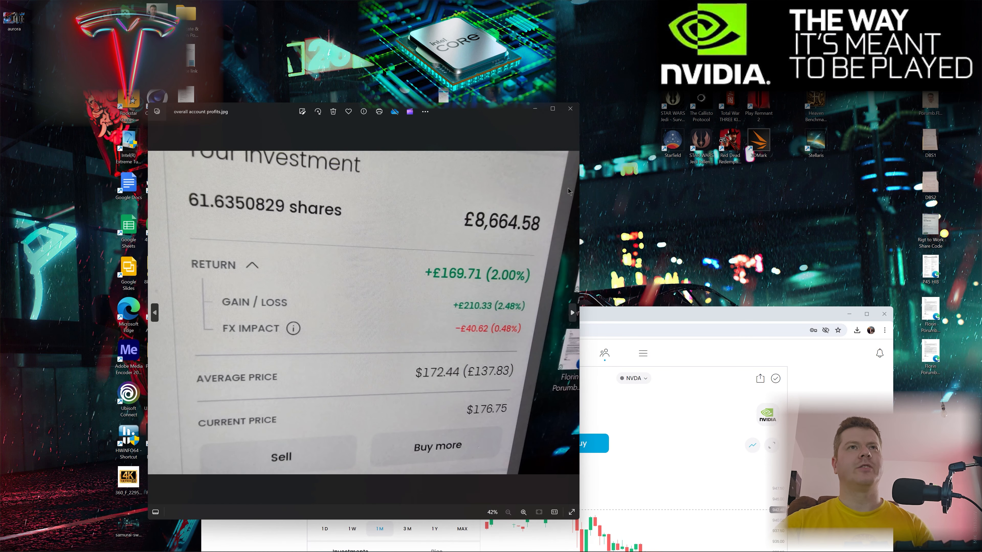
{"action": "mouse_move", "coordinate": [340, 234]}
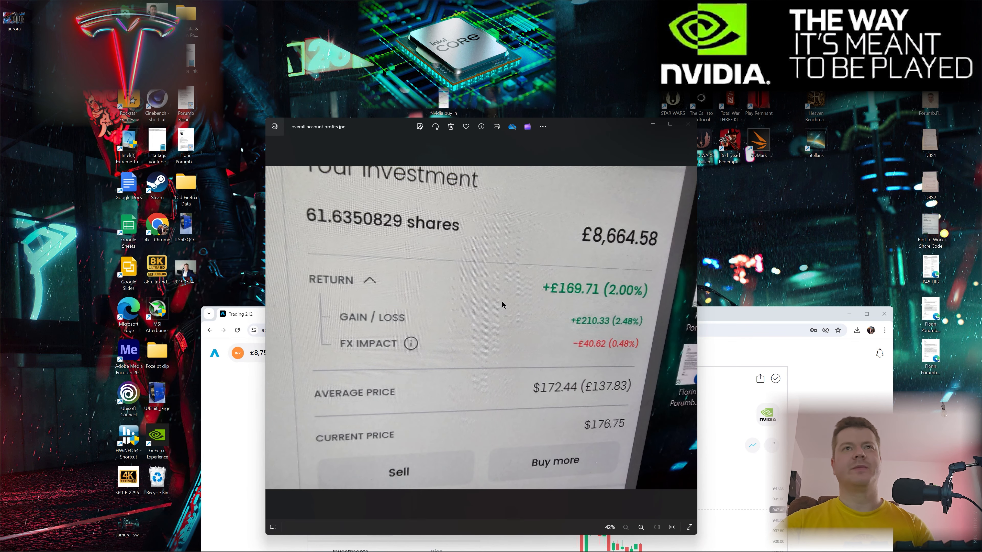
{"action": "mouse_move", "coordinate": [575, 302]}
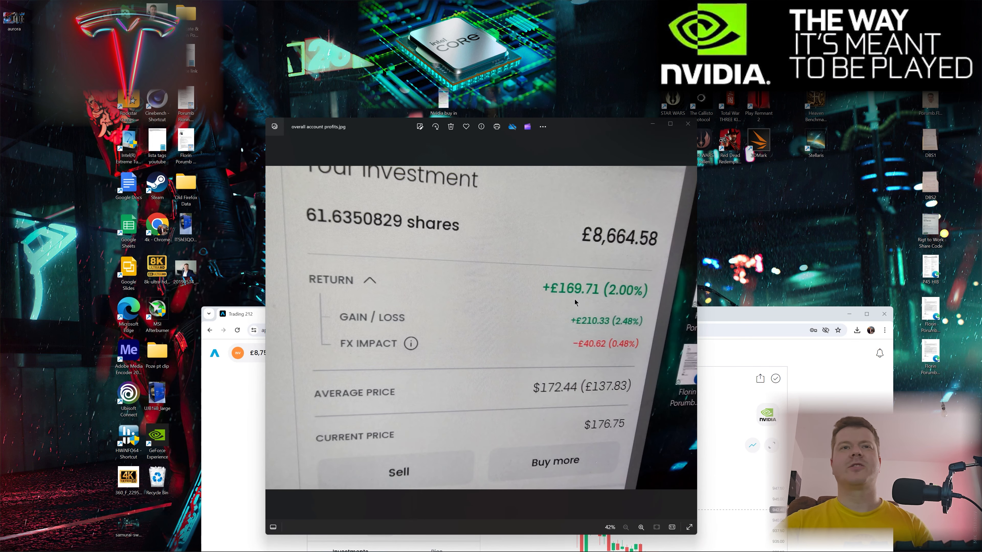
{"action": "mouse_move", "coordinate": [544, 394]}
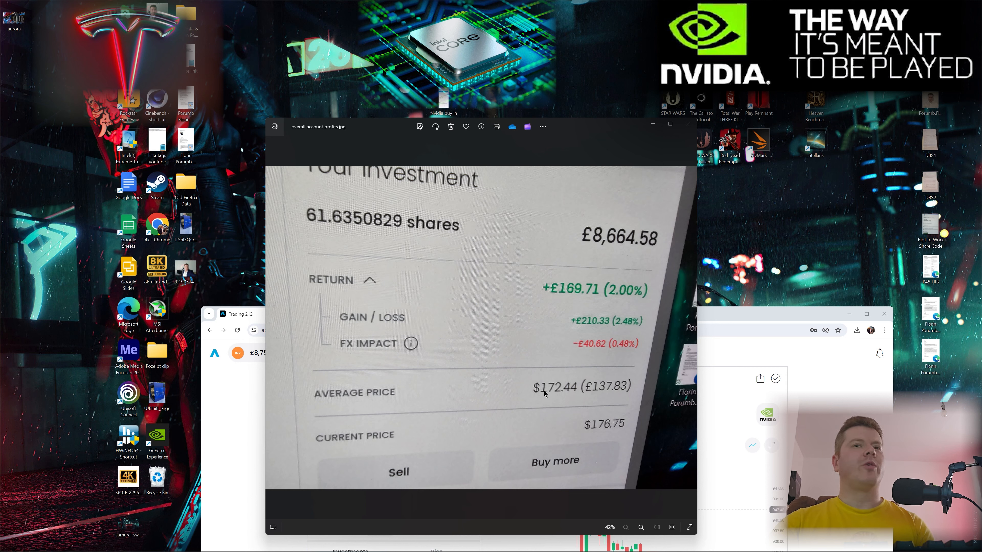
{"action": "mouse_move", "coordinate": [588, 432]}
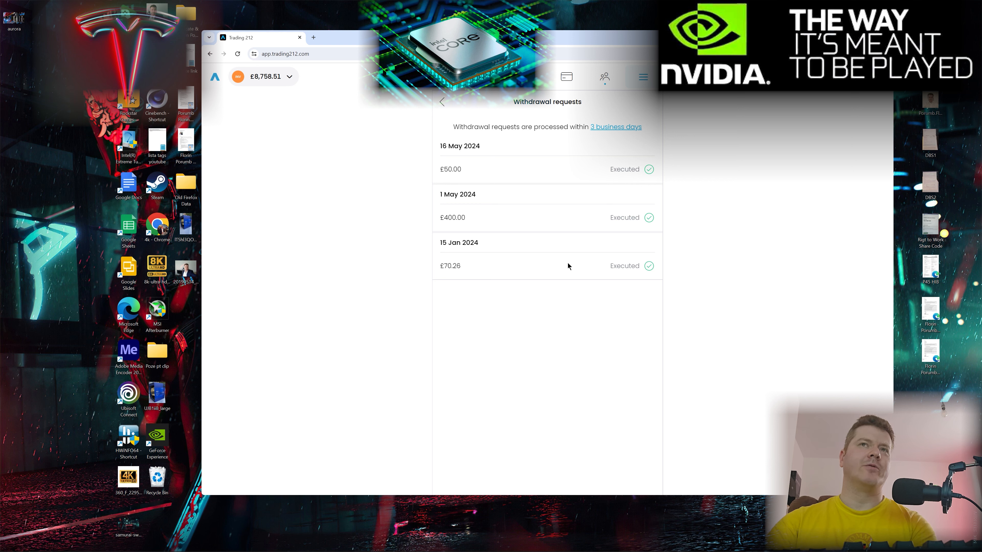
{"action": "mouse_move", "coordinate": [460, 168]}
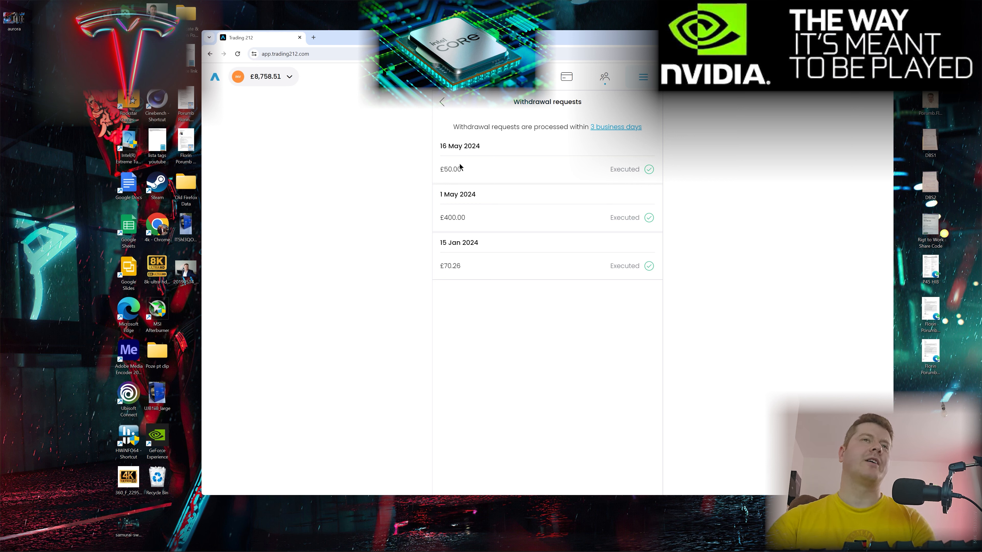
Leave the manage funds page via the social feed and show the account menu with history, alerts and settings
{"action": "left_click", "coordinate": [441, 101]}
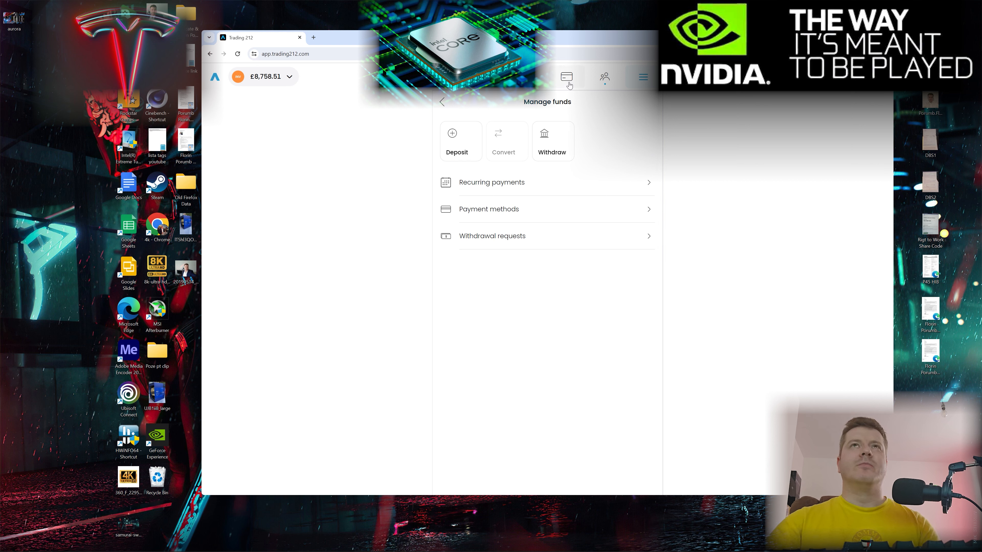
{"action": "left_click", "coordinate": [603, 77]}
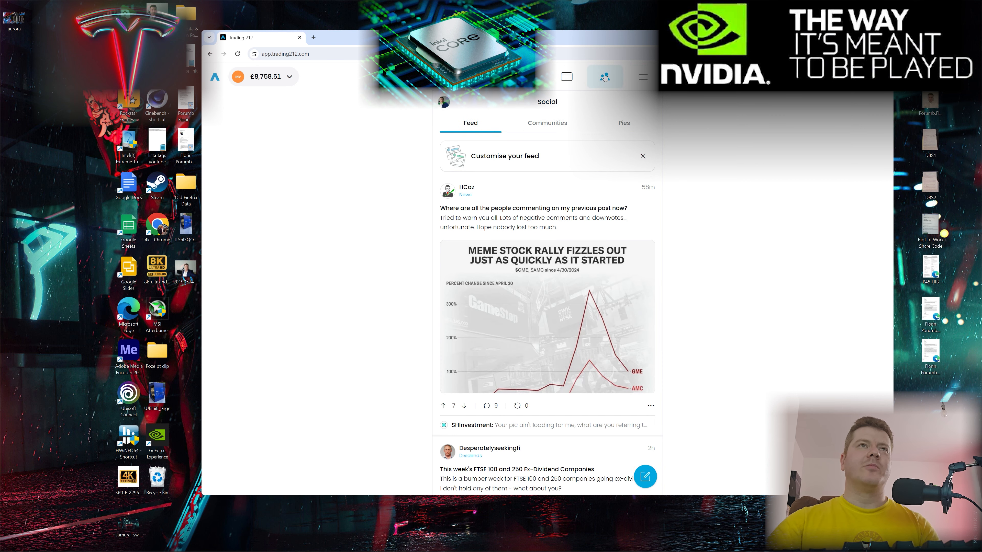
{"action": "left_click", "coordinate": [566, 76]}
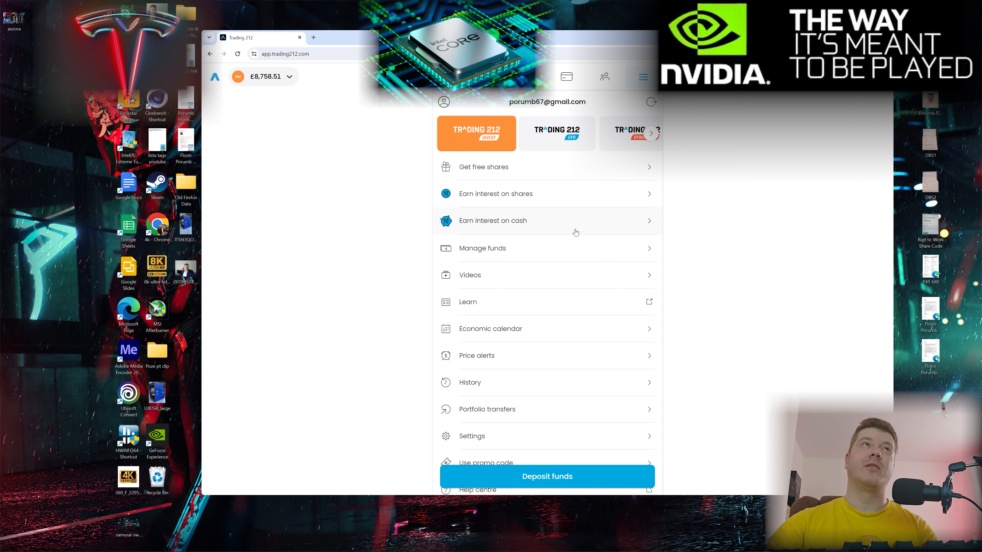
{"action": "mouse_move", "coordinate": [571, 177]}
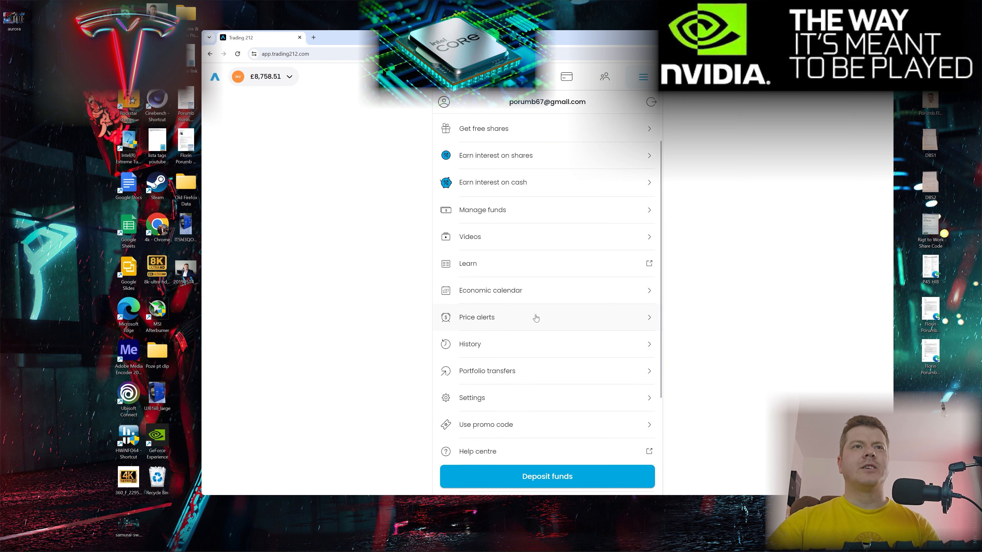
Review History's Transactions, Dividends (£1.50) and Orders views, ending on realised profit of £1,782.69
{"action": "left_click", "coordinate": [470, 344]}
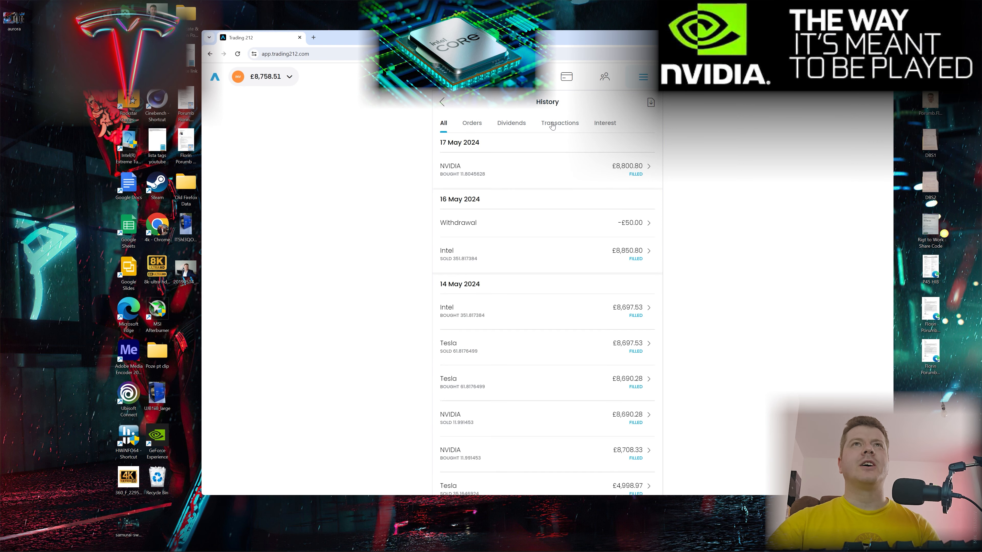
{"action": "left_click", "coordinate": [559, 123]}
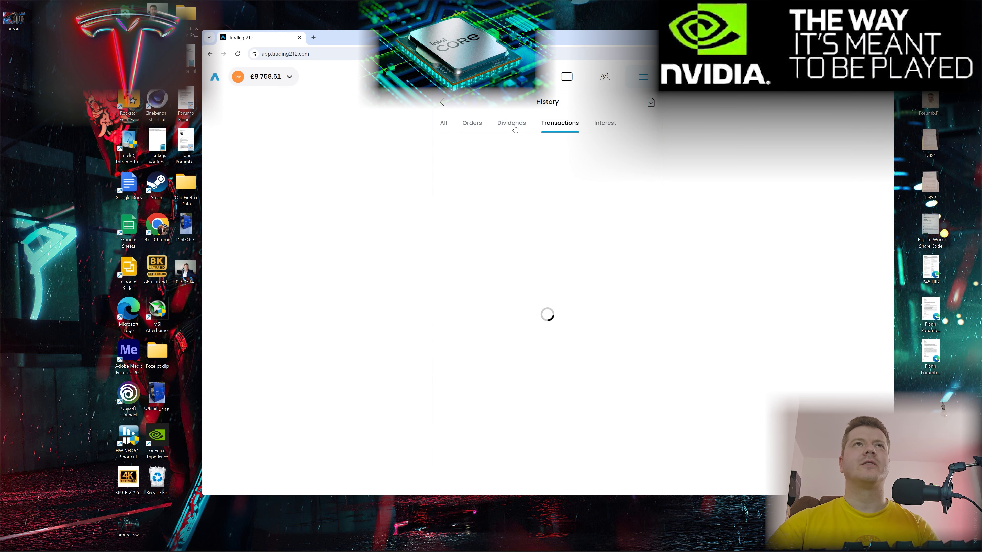
{"action": "left_click", "coordinate": [511, 123]}
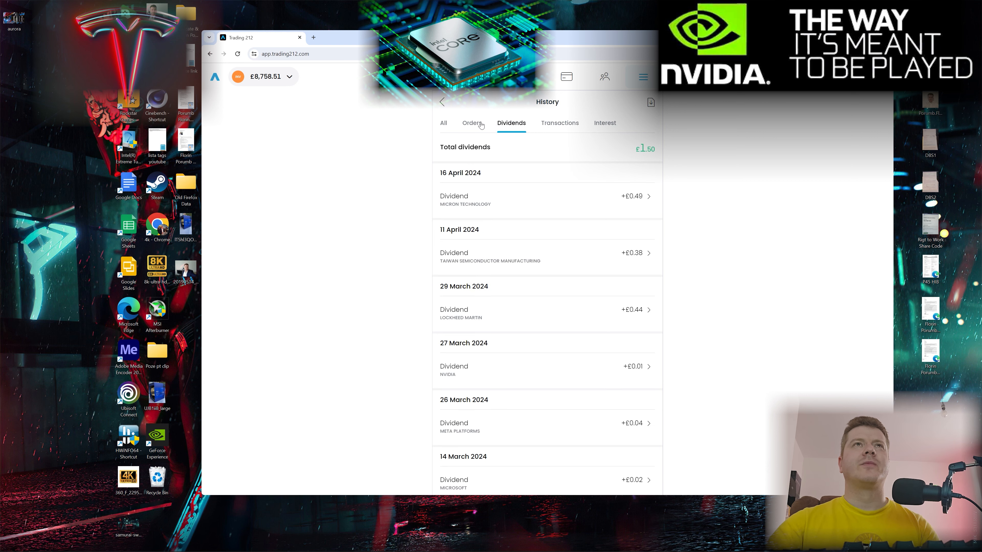
{"action": "left_click", "coordinate": [471, 122]}
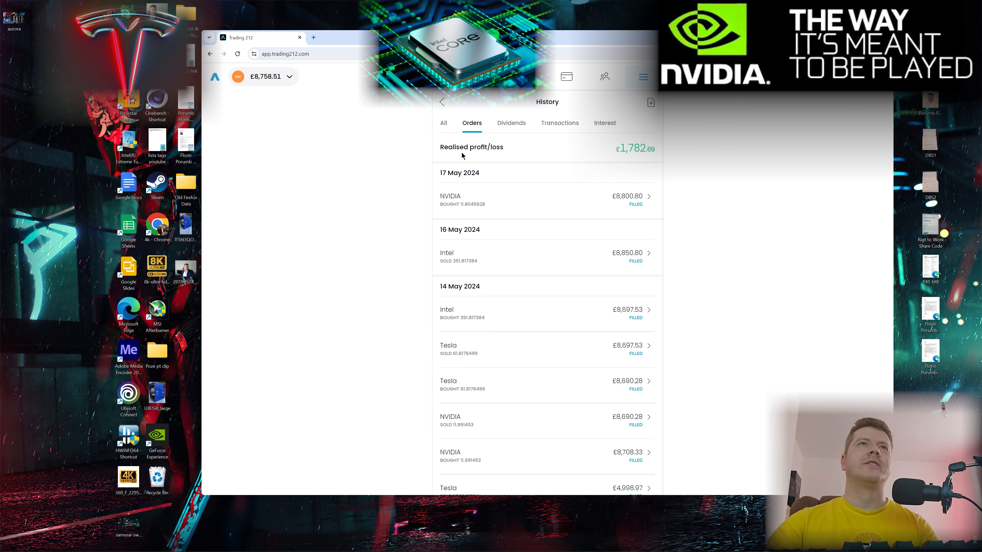
{"action": "mouse_move", "coordinate": [487, 156]}
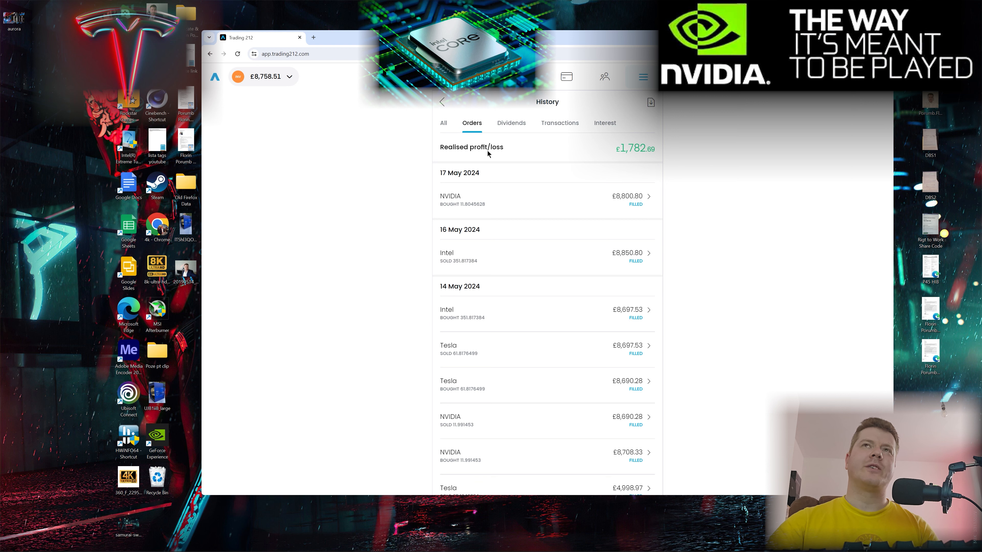
{"action": "mouse_move", "coordinate": [644, 159]}
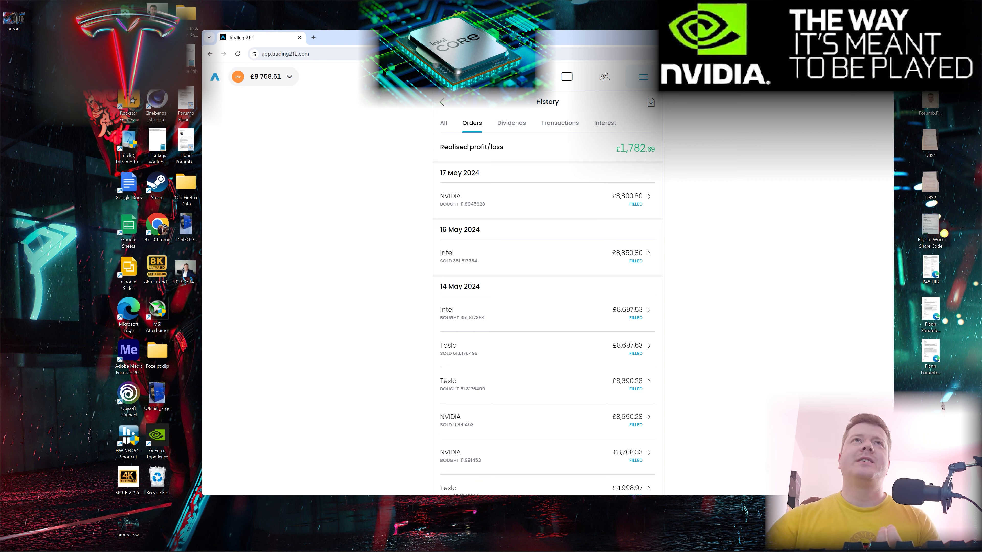
Scroll through the Safe Place pie's 11 holdings, NVIDIA to Alphabet, each at £0.00
{"action": "left_click", "coordinate": [442, 101]}
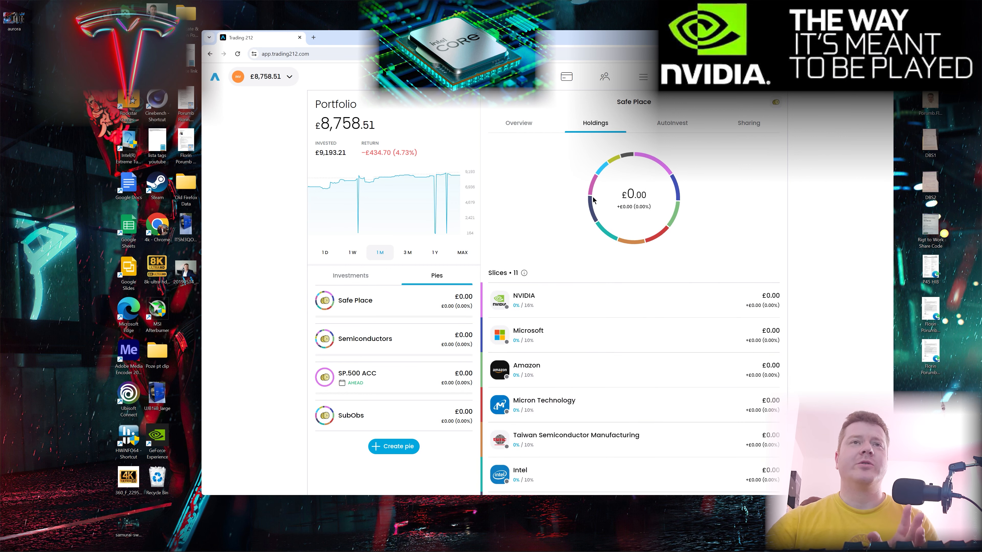
{"action": "scroll", "scroll_direction": "down", "scroll_amount": 3}
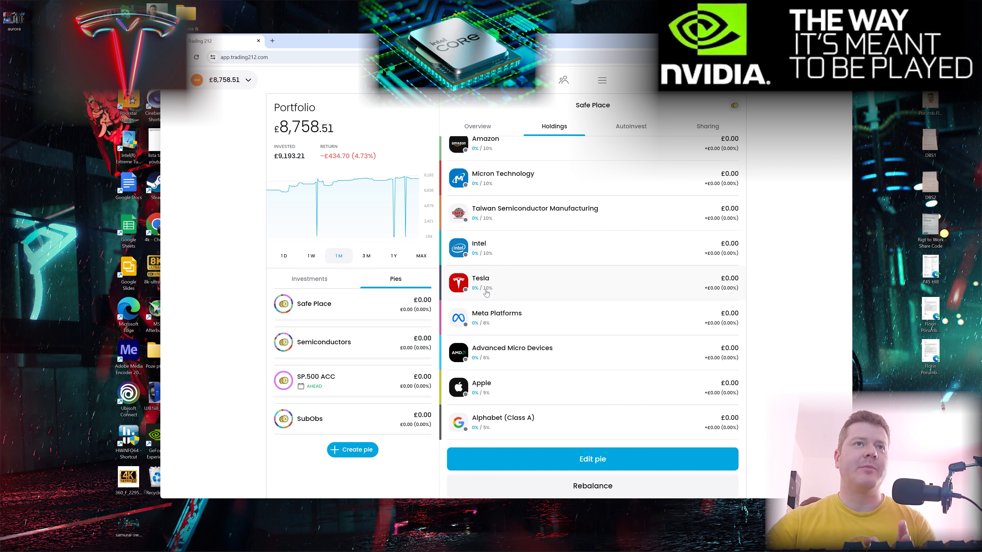
{"action": "scroll", "scroll_direction": "up", "scroll_amount": 3}
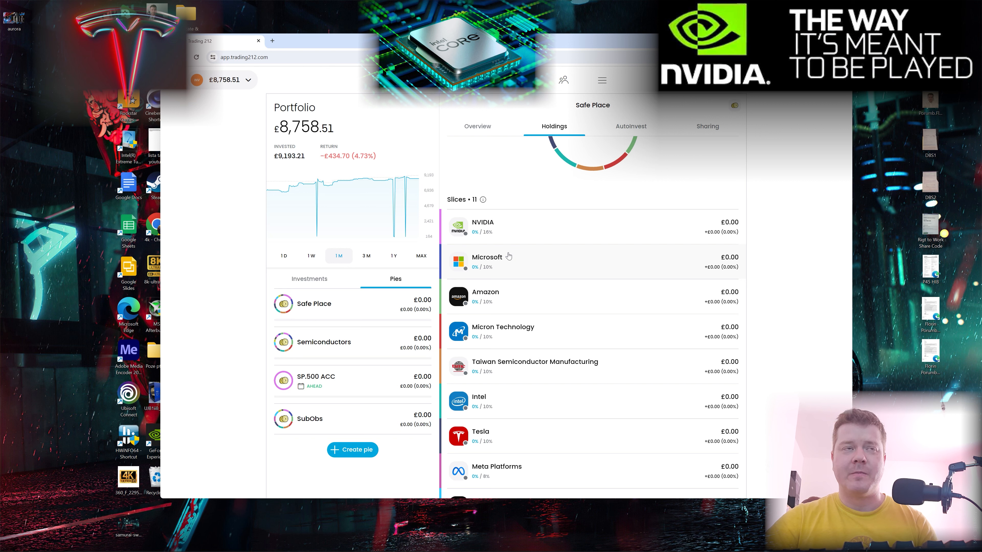
{"action": "mouse_move", "coordinate": [444, 317]}
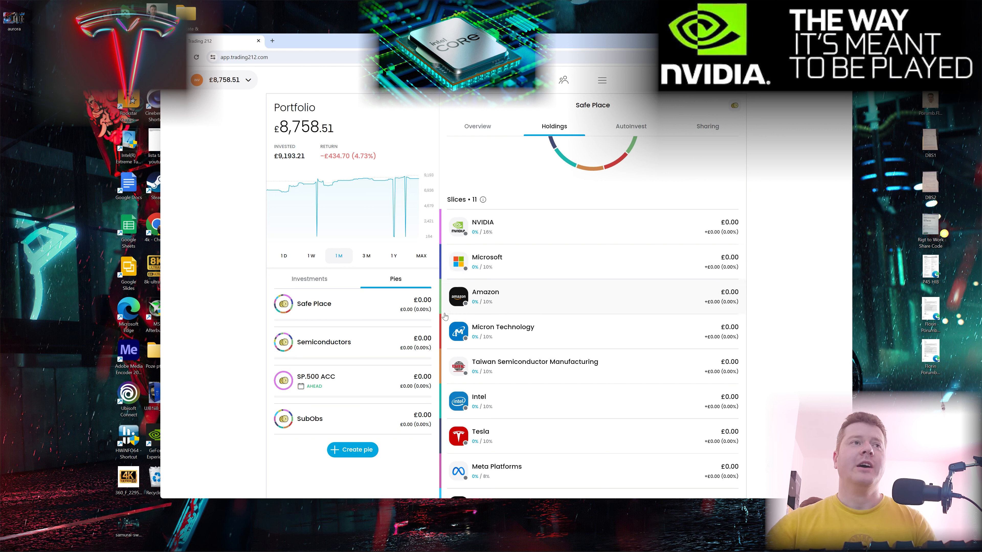
Scroll through the Semiconductors pie's 14 slices, ASM International to ARM, each at £0.00
{"action": "left_click", "coordinate": [323, 342]}
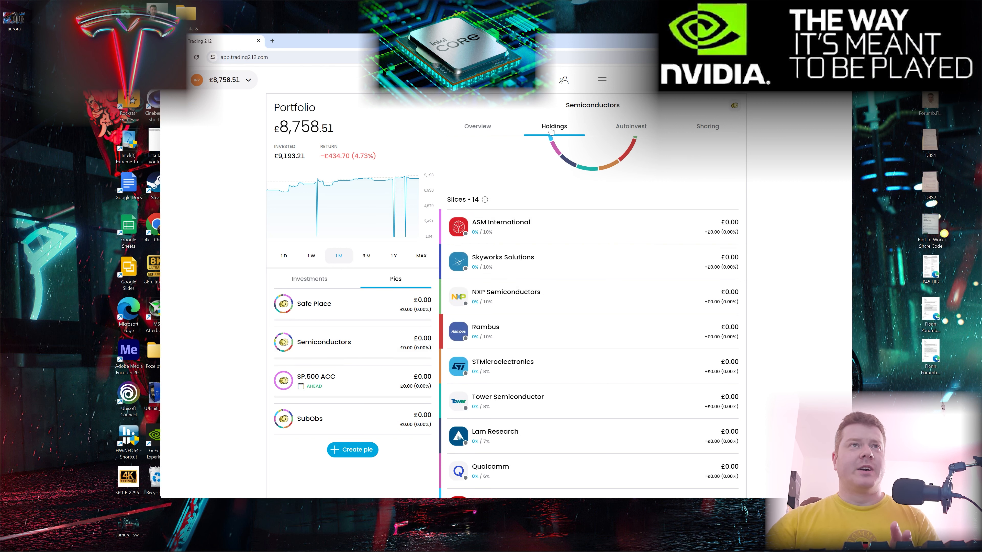
{"action": "scroll", "scroll_direction": "down", "scroll_amount": 3}
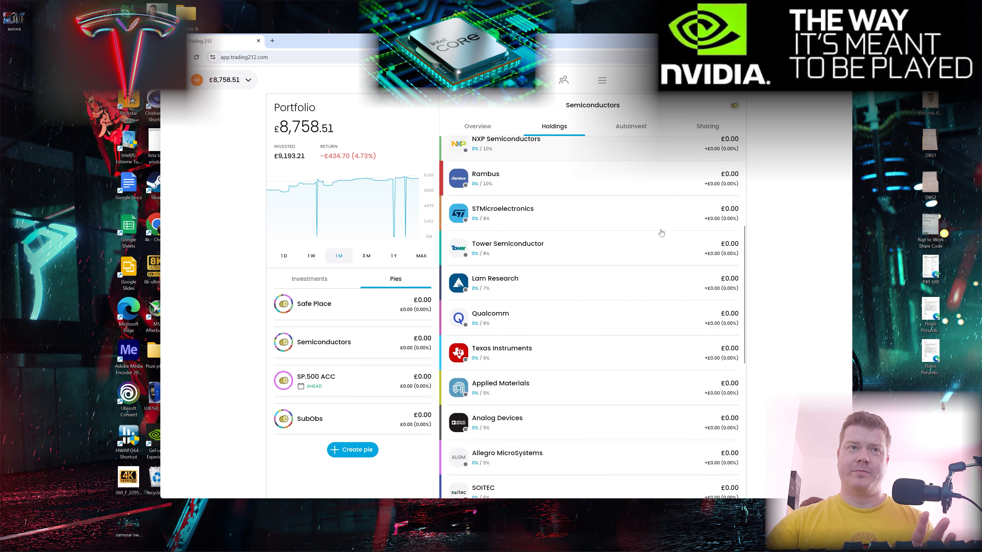
{"action": "scroll", "scroll_direction": "down", "scroll_amount": 3}
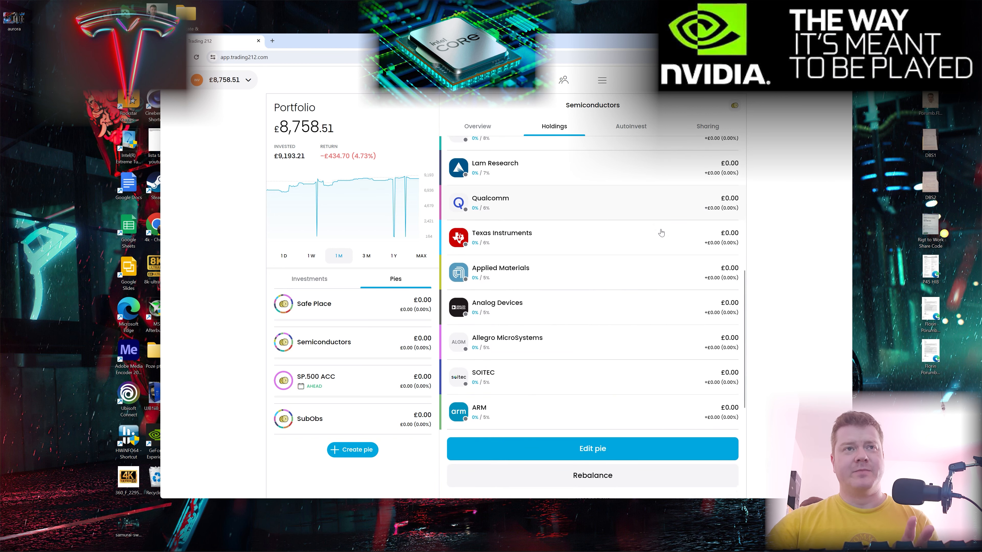
{"action": "scroll", "scroll_direction": "up", "scroll_amount": 3}
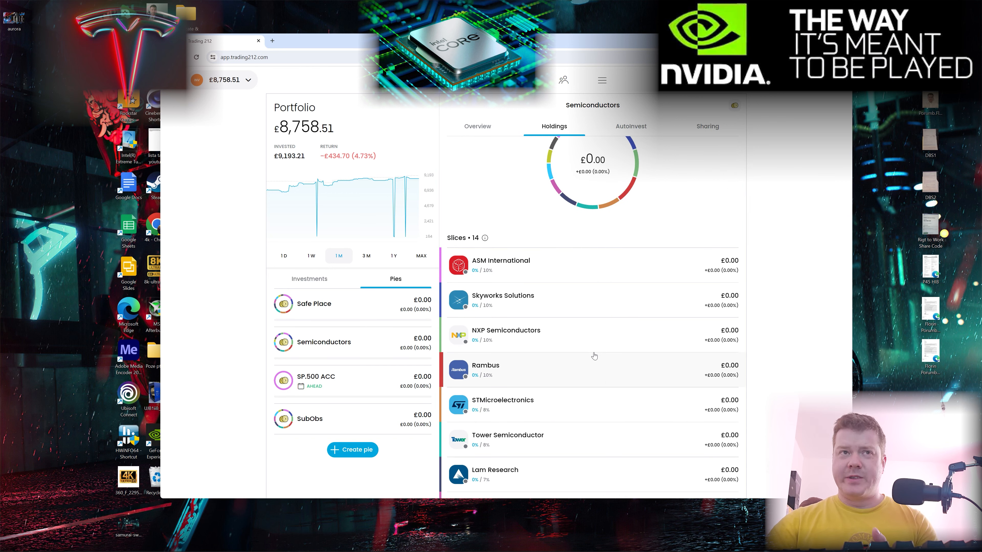
{"action": "scroll", "scroll_direction": "down", "scroll_amount": 3}
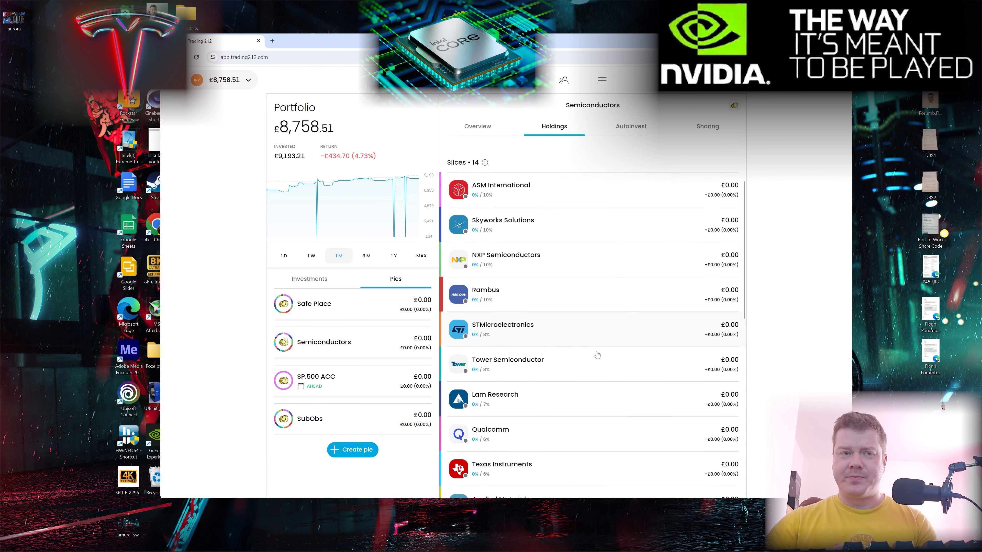
{"action": "scroll", "scroll_direction": "down", "scroll_amount": 3}
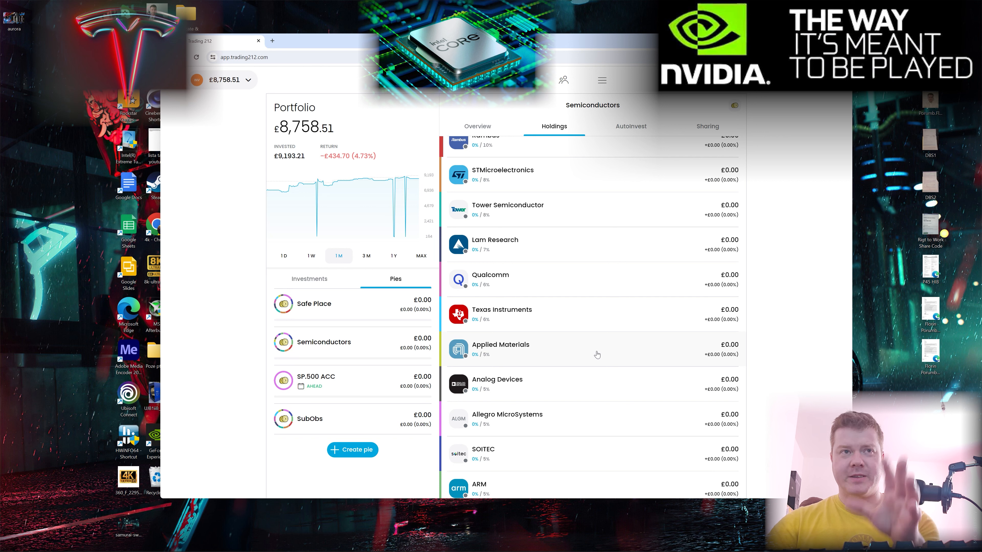
{"action": "scroll", "scroll_direction": "up", "scroll_amount": 3}
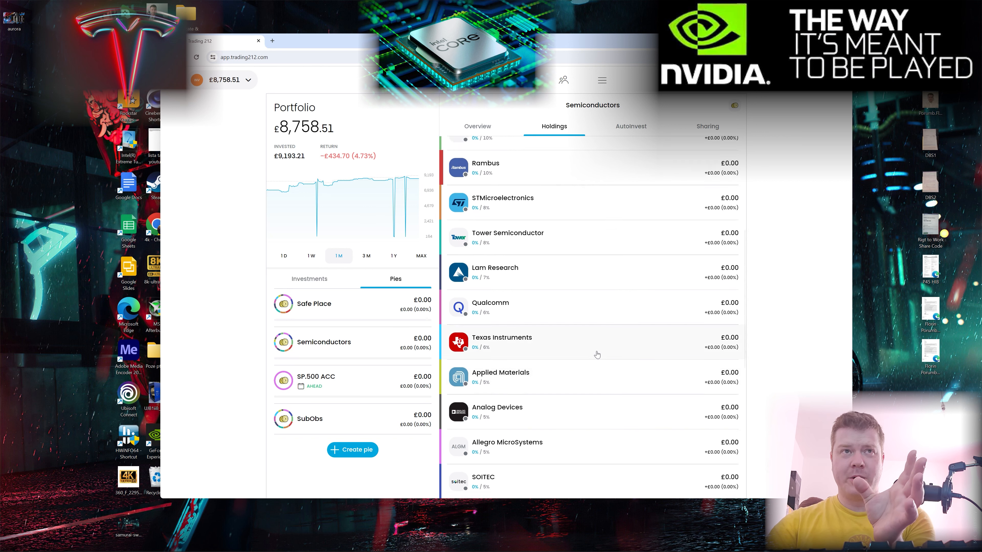
{"action": "scroll", "scroll_direction": "up", "scroll_amount": 3}
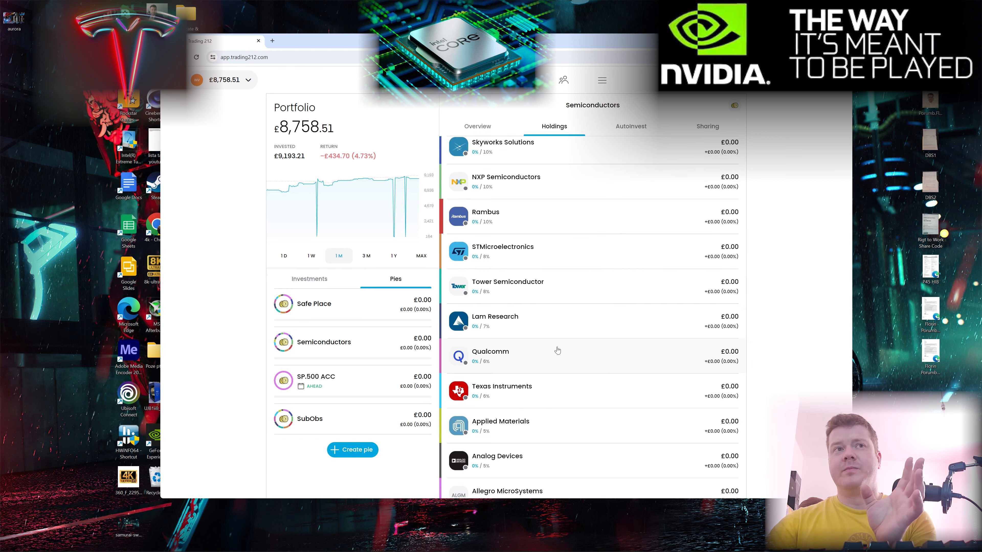
{"action": "scroll", "scroll_direction": "up", "scroll_amount": 3}
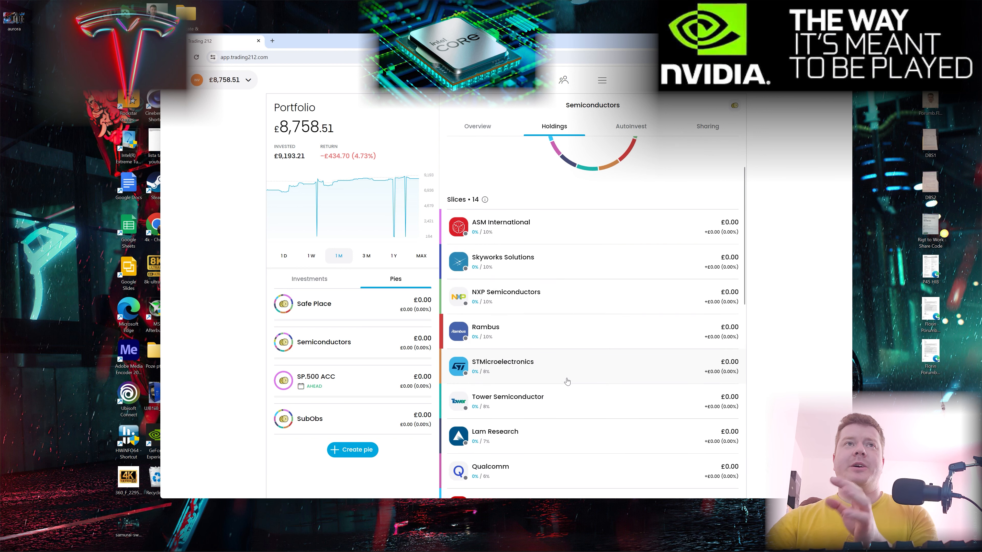
{"action": "scroll", "scroll_direction": "down", "scroll_amount": 3}
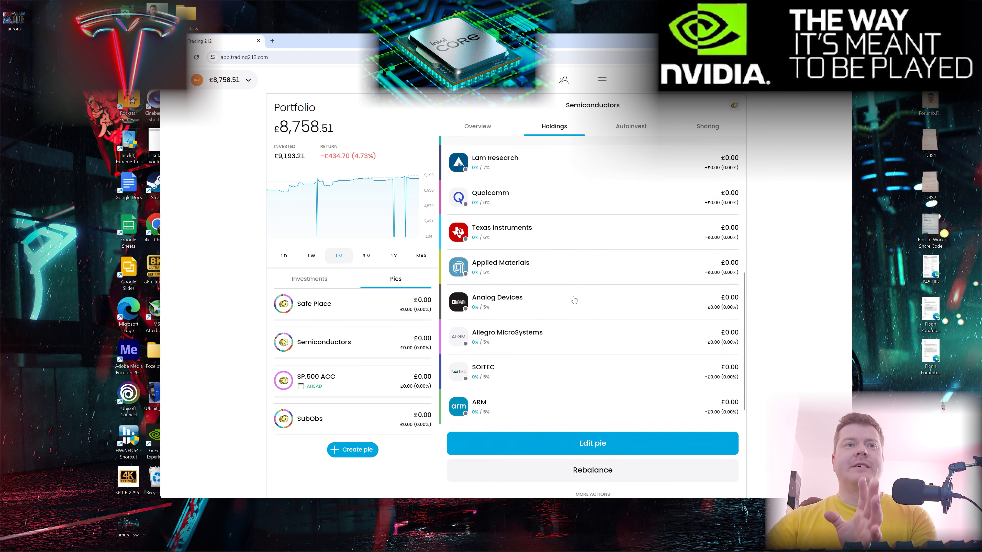
{"action": "scroll", "scroll_direction": "down", "scroll_amount": 3}
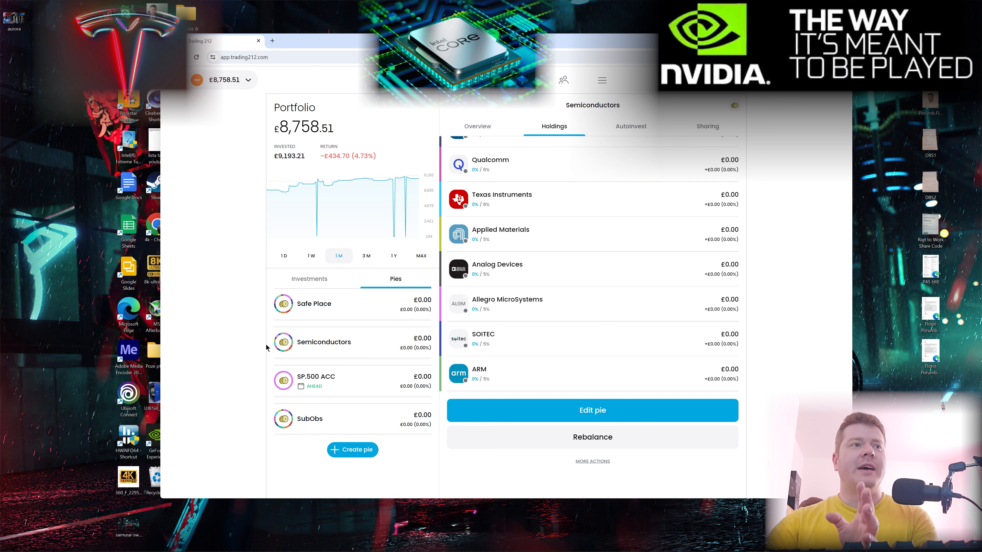
{"action": "left_click", "coordinate": [309, 418]}
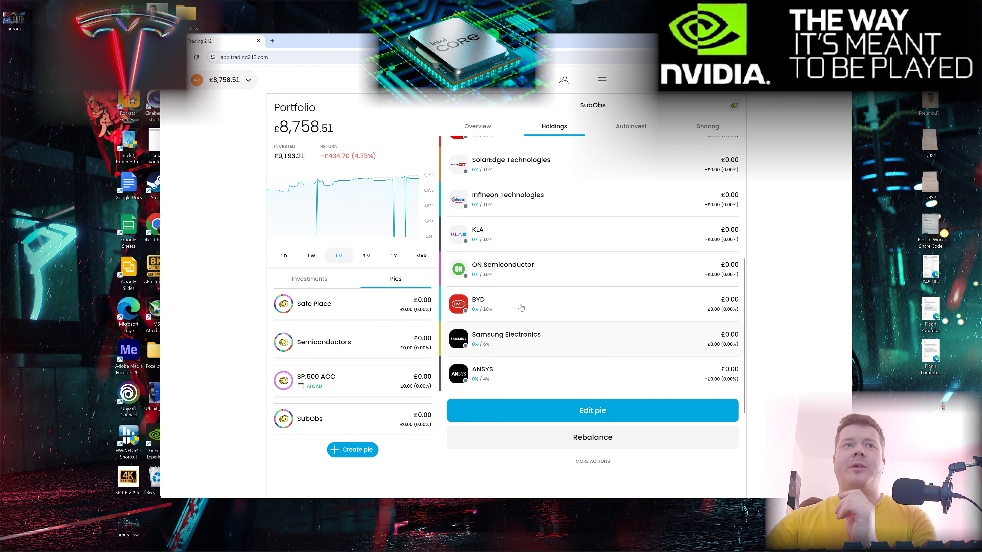
{"action": "mouse_move", "coordinate": [502, 350]}
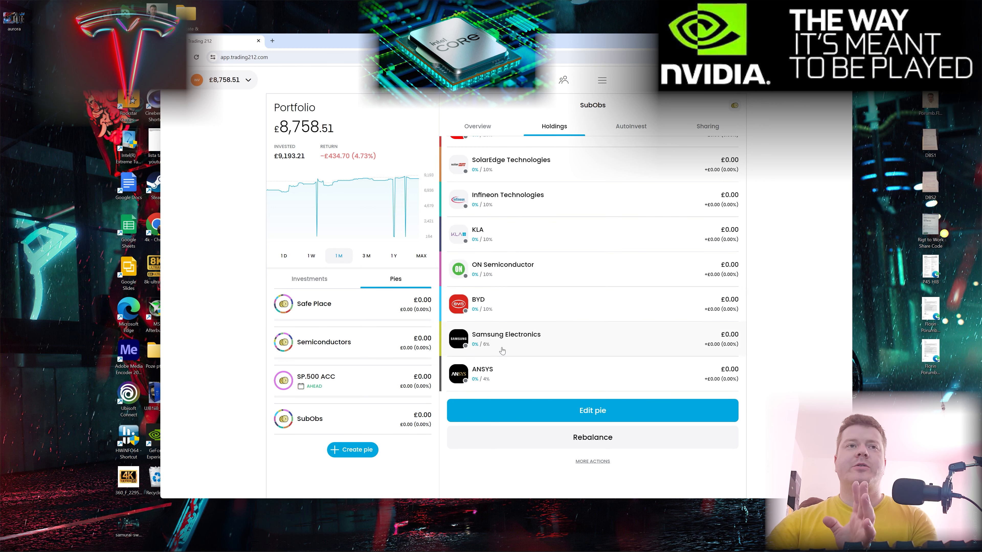
{"action": "mouse_move", "coordinate": [493, 379]}
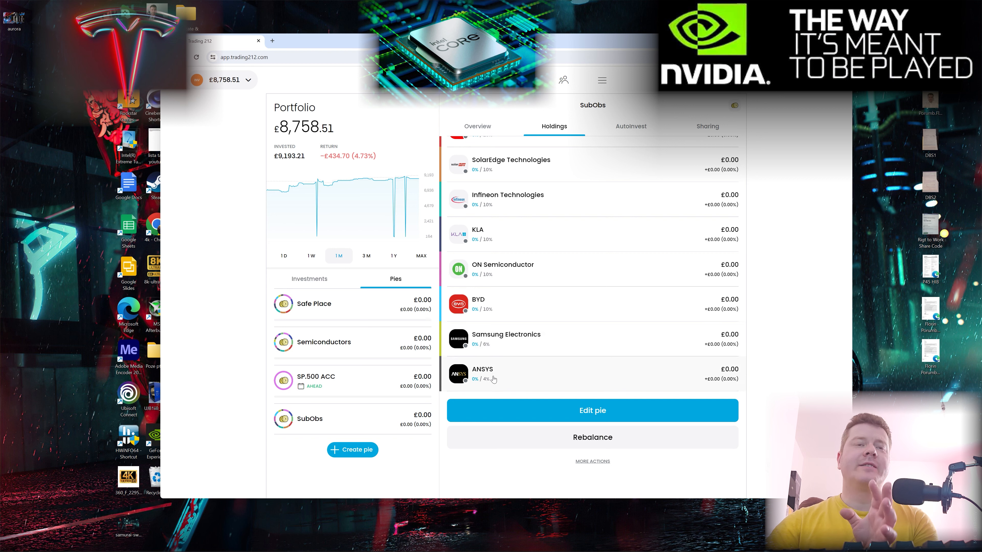
{"action": "mouse_move", "coordinate": [507, 351]}
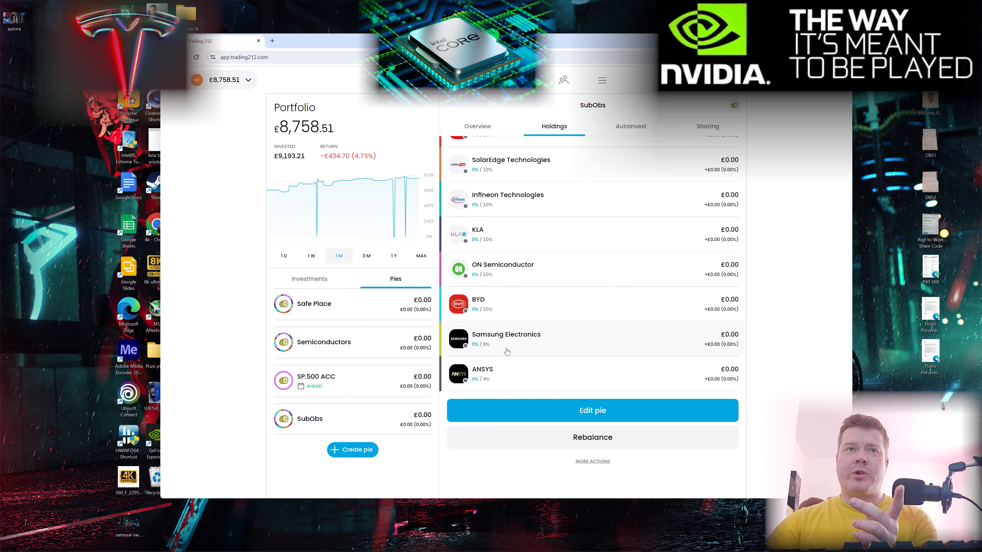
{"action": "left_click", "coordinate": [506, 338]}
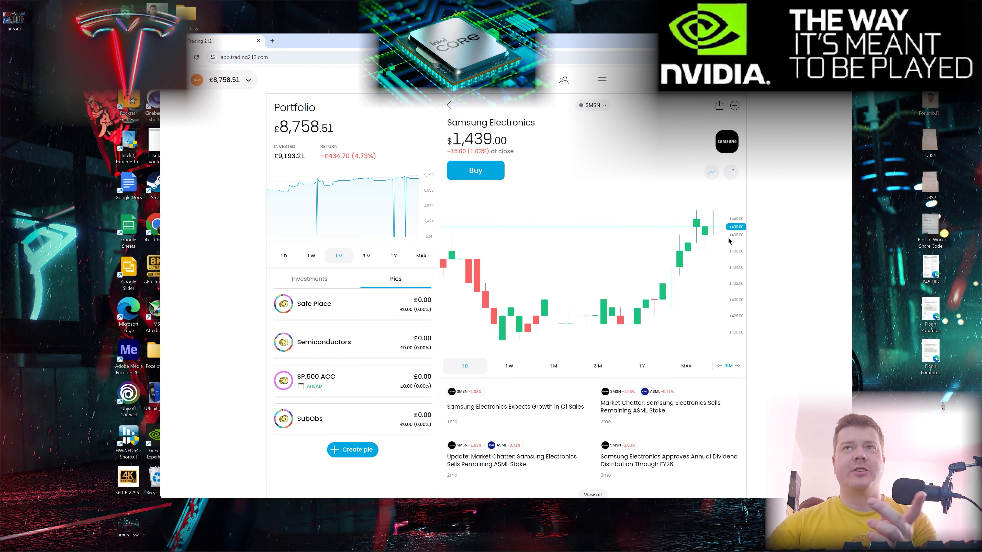
{"action": "mouse_move", "coordinate": [485, 103]}
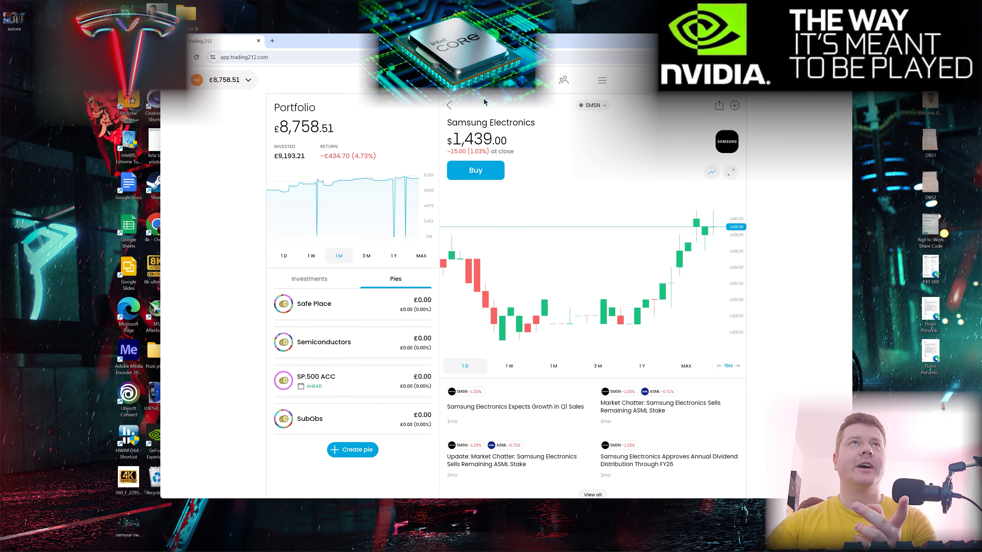
{"action": "left_click", "coordinate": [310, 418]}
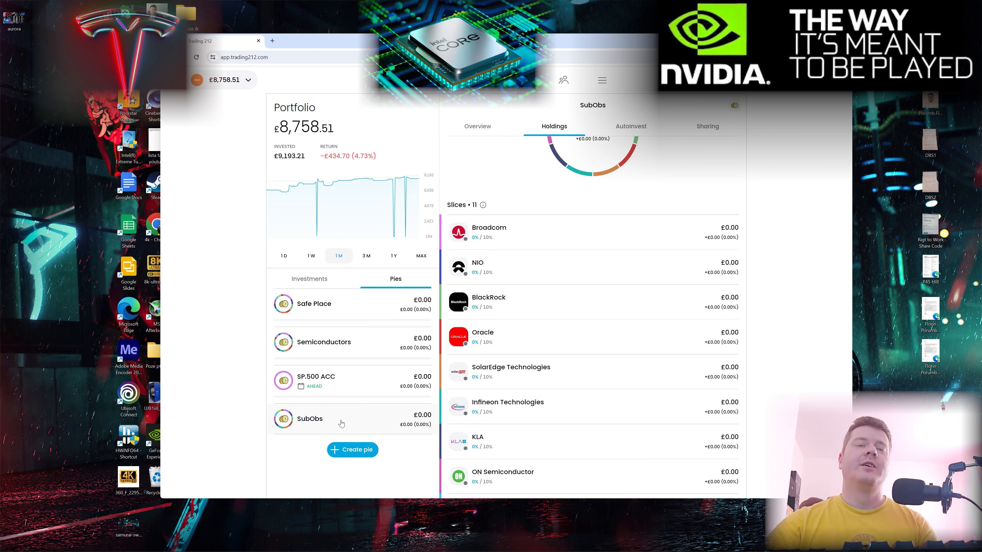
{"action": "mouse_move", "coordinate": [383, 423]}
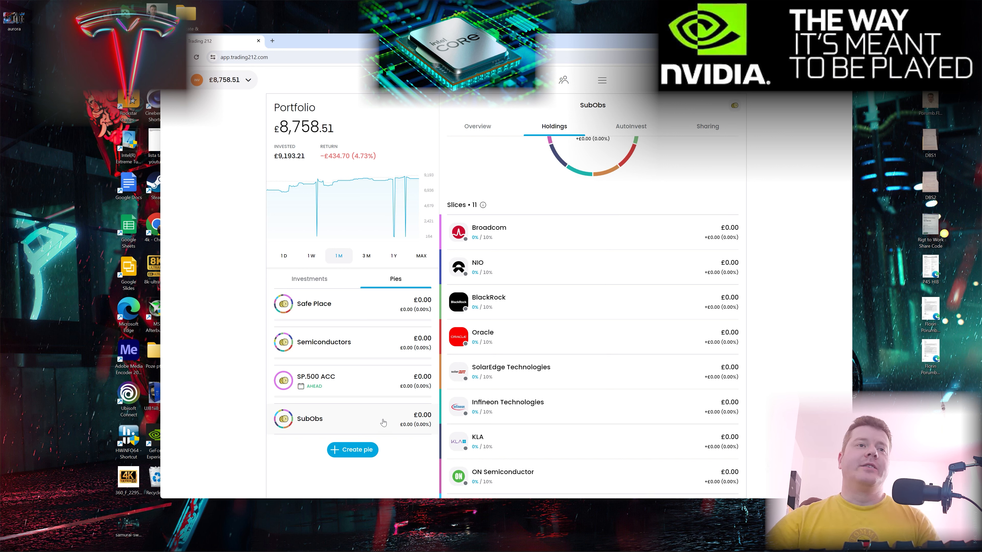
{"action": "mouse_move", "coordinate": [538, 284]}
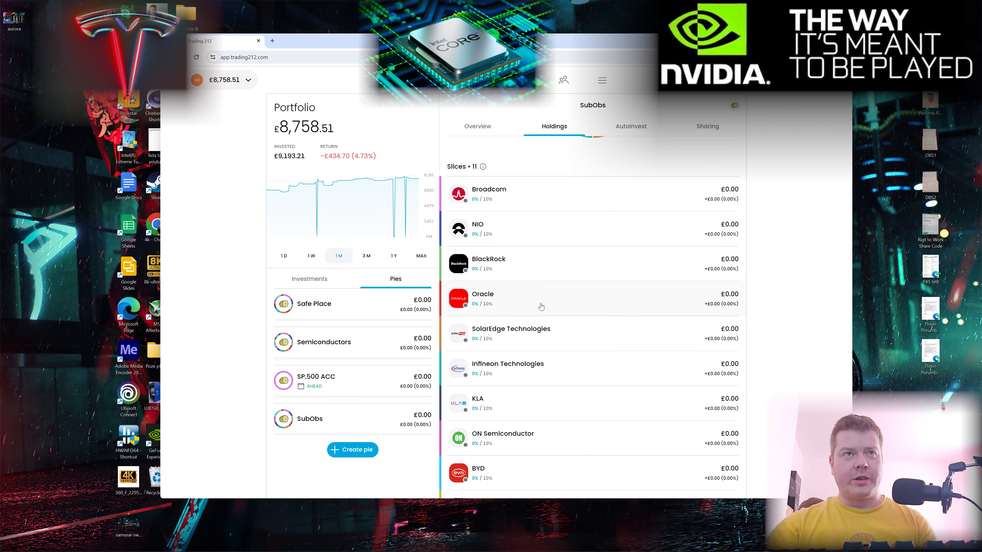
{"action": "scroll", "scroll_direction": "down", "scroll_amount": 3}
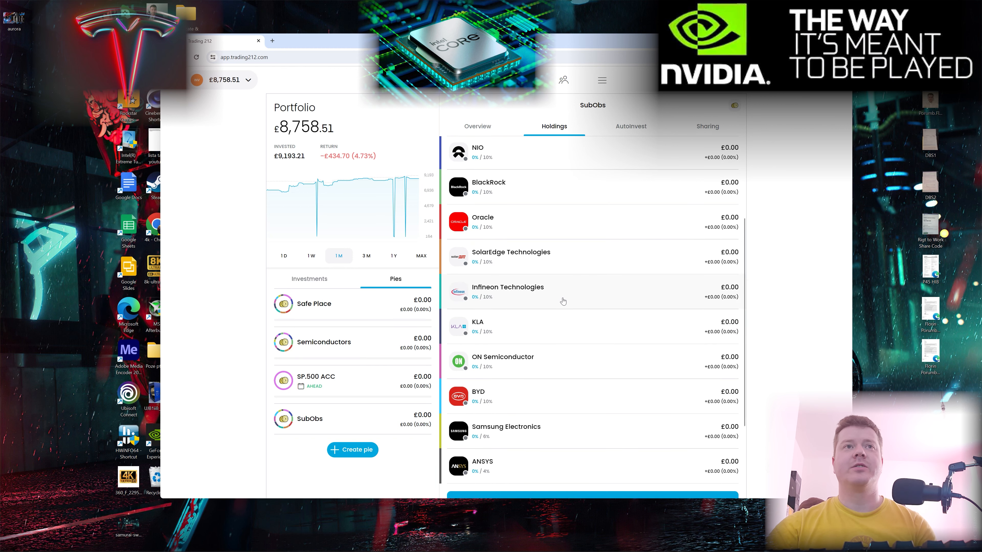
{"action": "scroll", "scroll_direction": "down", "scroll_amount": 3}
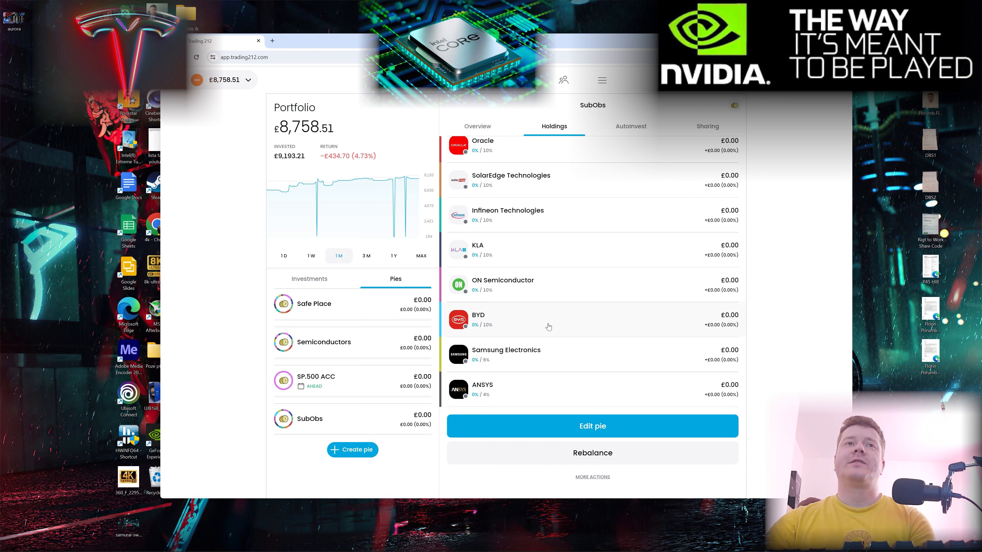
{"action": "mouse_move", "coordinate": [519, 384]}
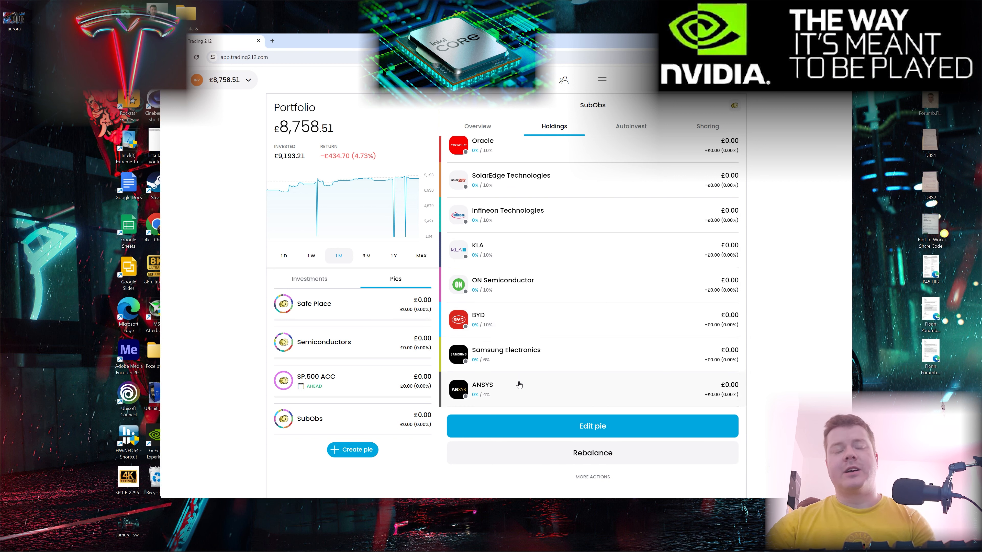
{"action": "mouse_move", "coordinate": [517, 395]}
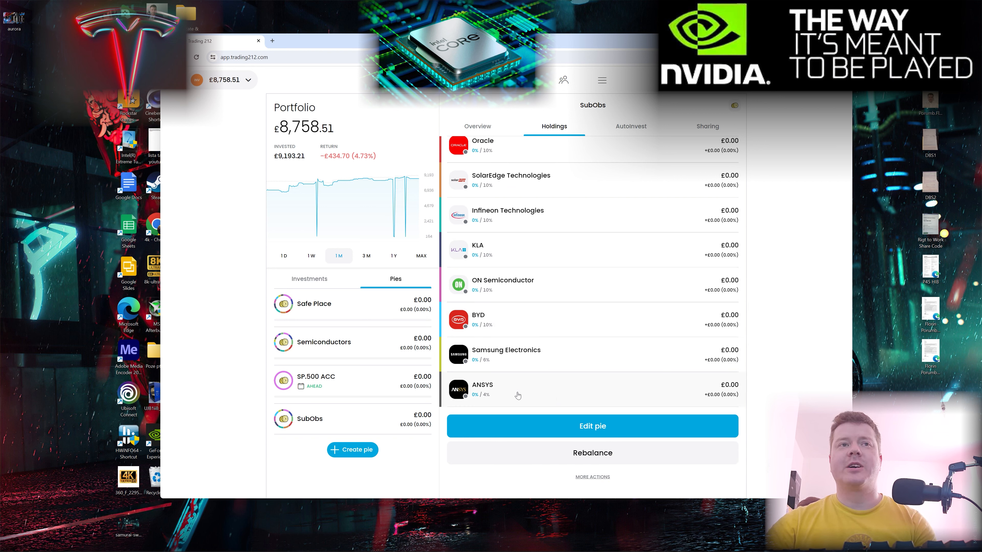
{"action": "mouse_move", "coordinate": [405, 310]}
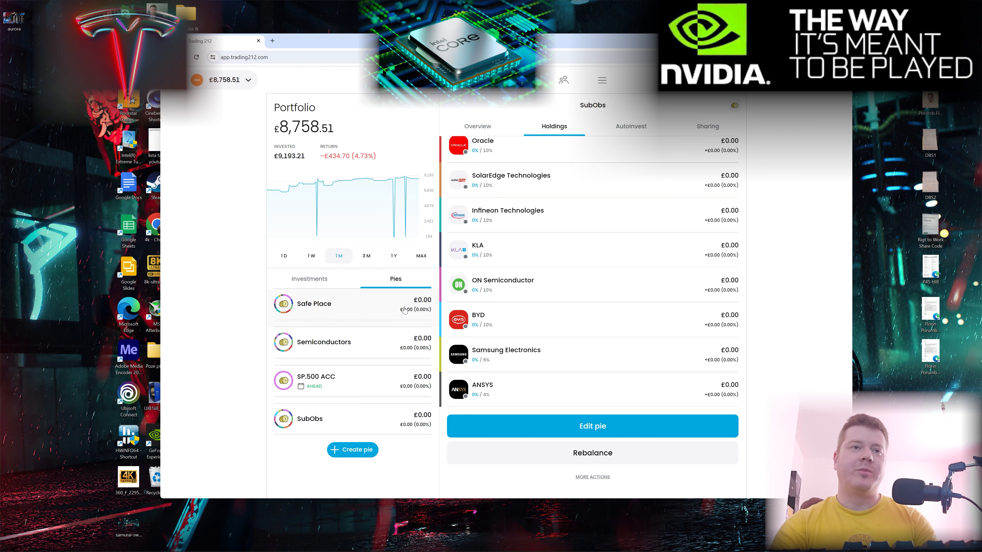
{"action": "mouse_move", "coordinate": [447, 94]}
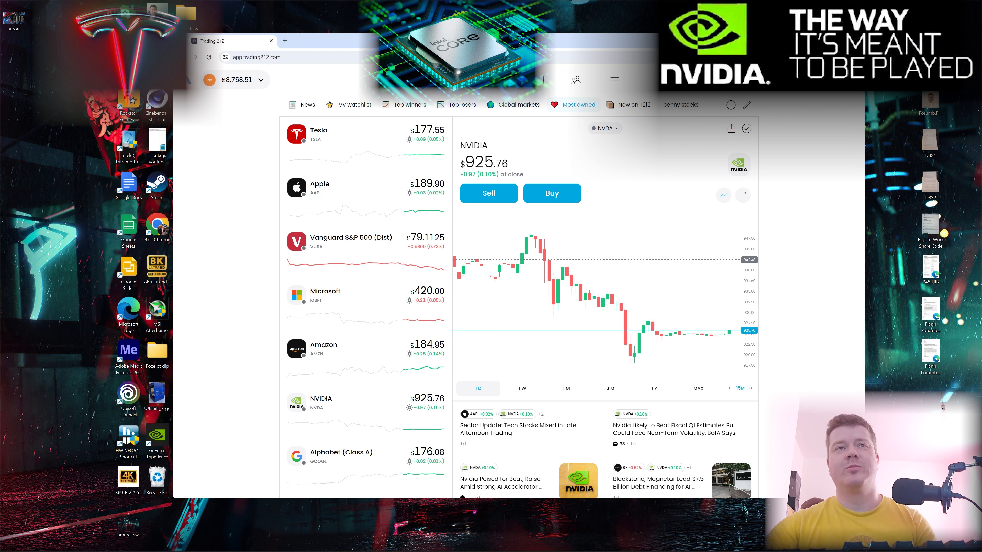
{"action": "mouse_move", "coordinate": [675, 226]}
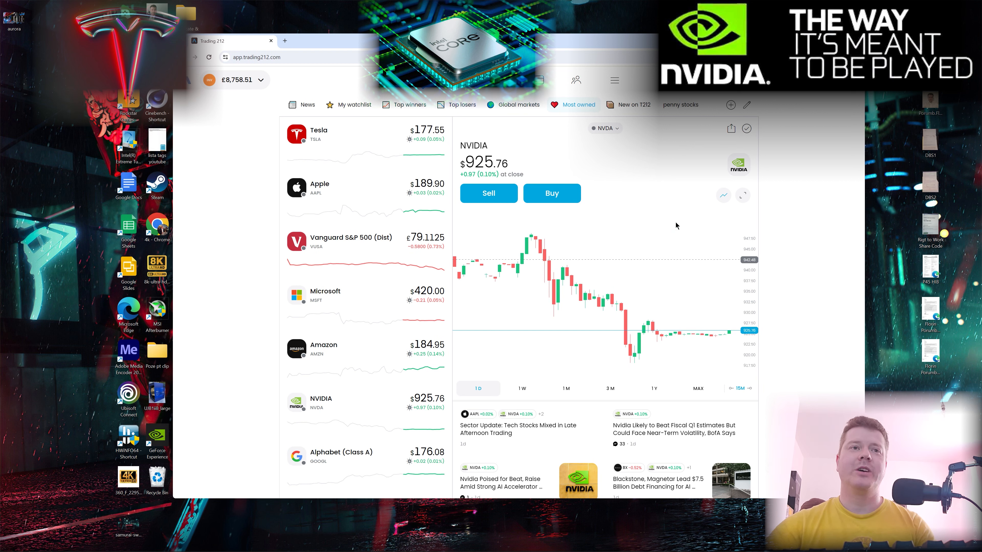
{"action": "mouse_move", "coordinate": [722, 141]}
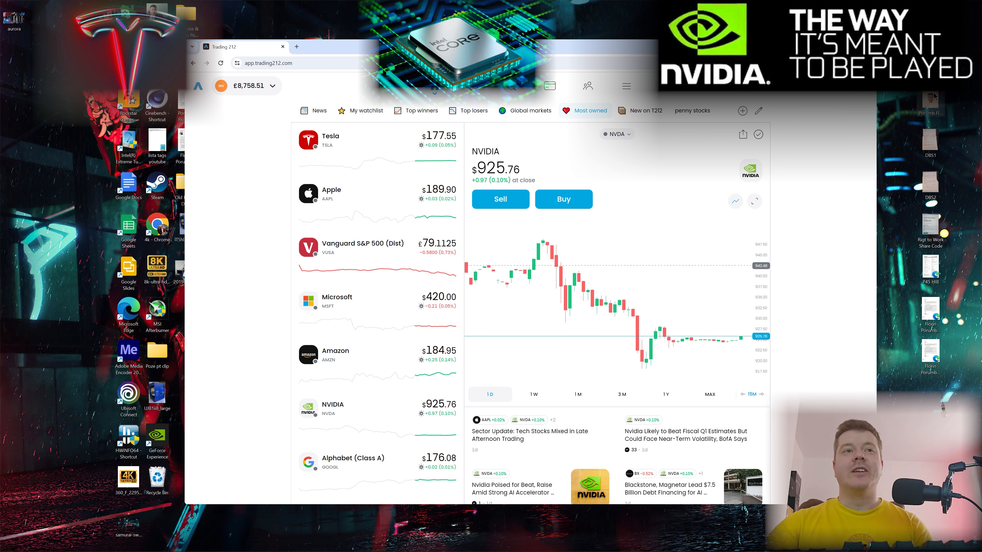
{"action": "mouse_move", "coordinate": [554, 72]}
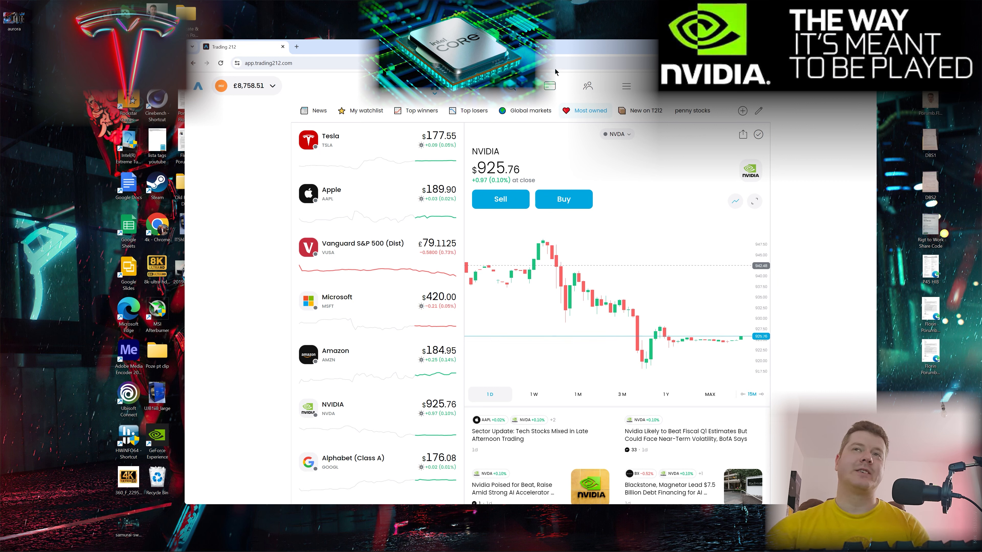
{"action": "mouse_move", "coordinate": [657, 250]}
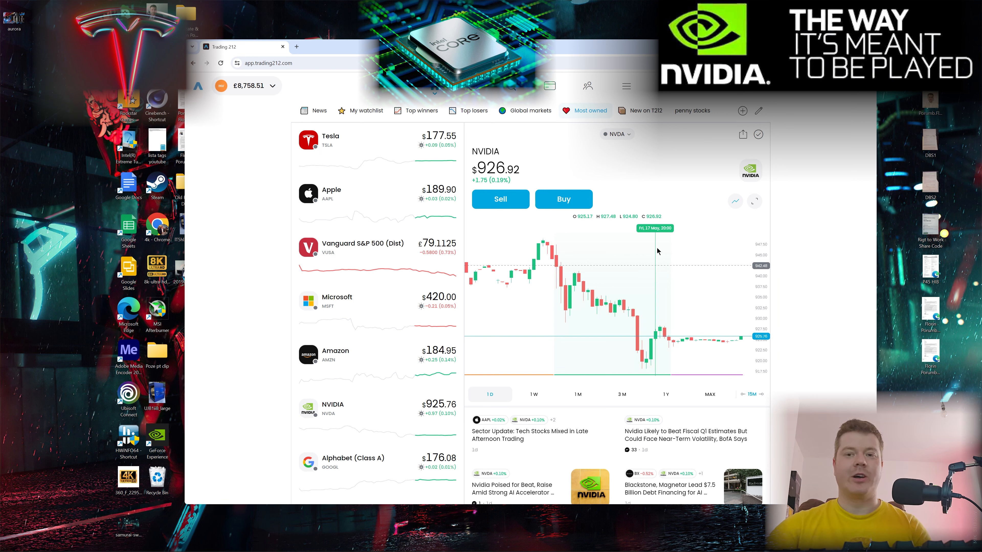
{"action": "mouse_move", "coordinate": [636, 204]}
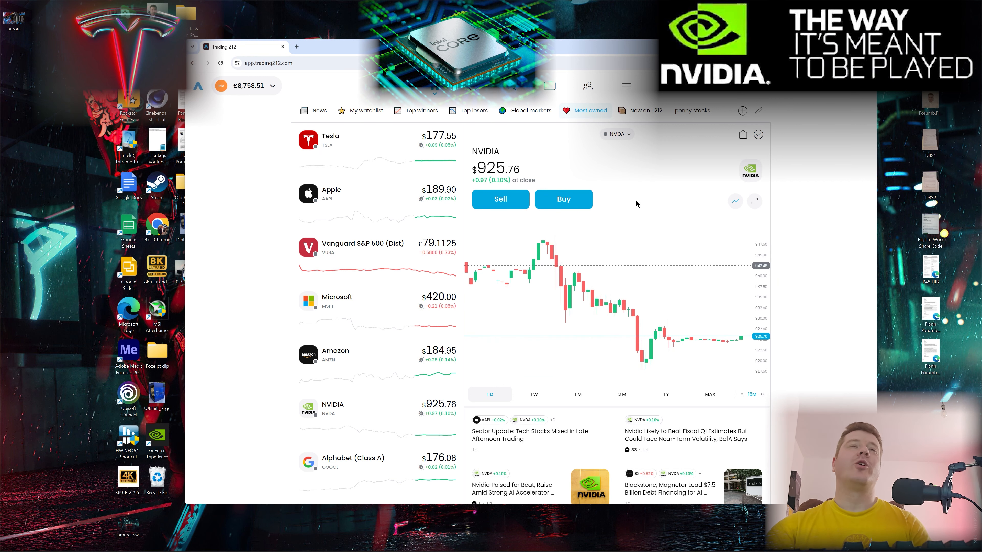
Scroll the NVIDIA page down to Your investment (£8,602.23) and move on to Tesla's stock page
{"action": "scroll", "scroll_direction": "down", "scroll_amount": 3}
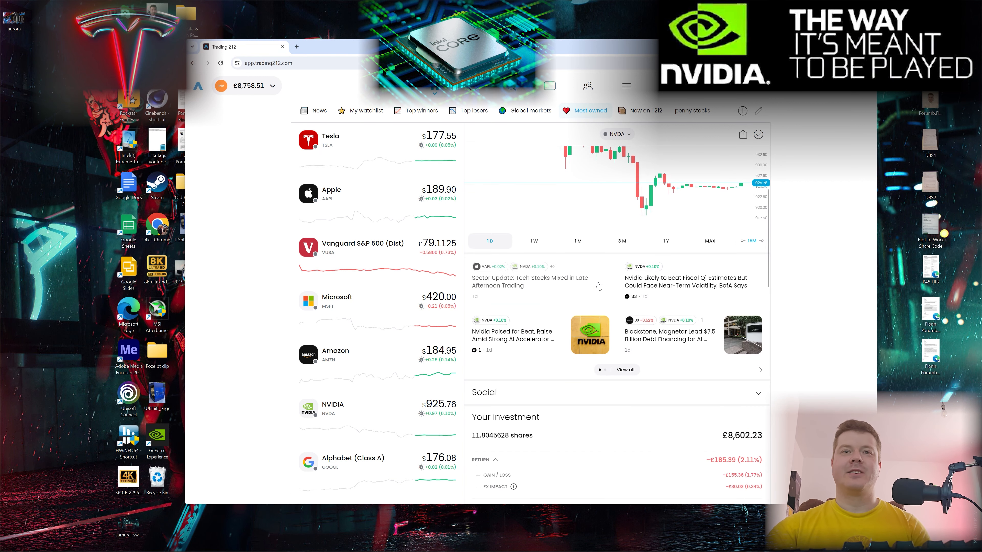
{"action": "scroll", "scroll_direction": "down", "scroll_amount": 3}
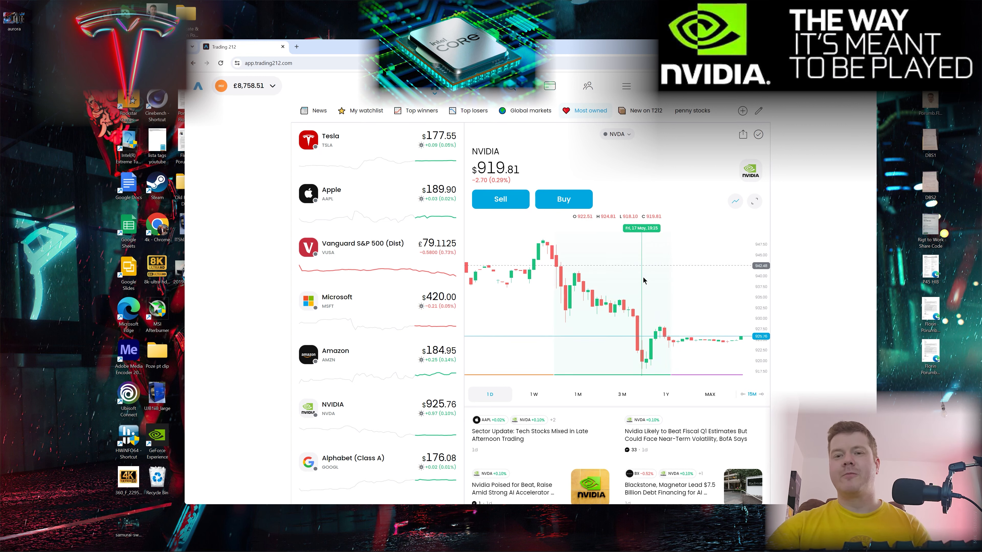
{"action": "left_click", "coordinate": [331, 140]}
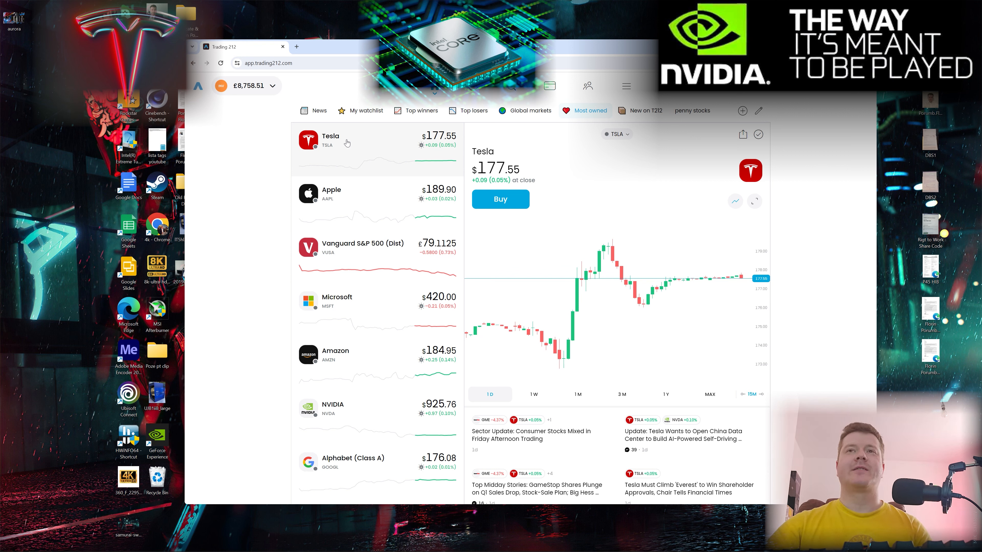
{"action": "mouse_move", "coordinate": [368, 179]}
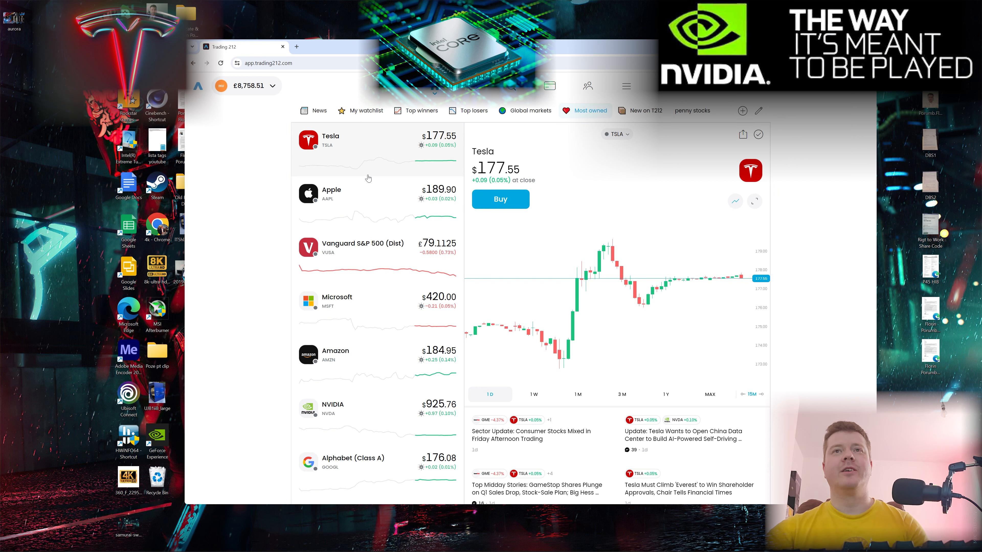
{"action": "mouse_move", "coordinate": [644, 308]}
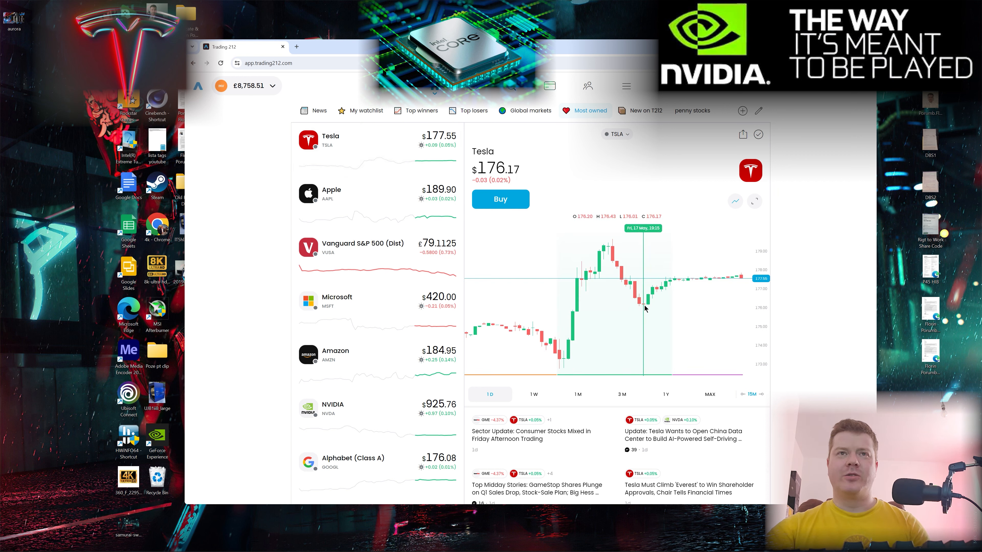
{"action": "mouse_move", "coordinate": [563, 362]}
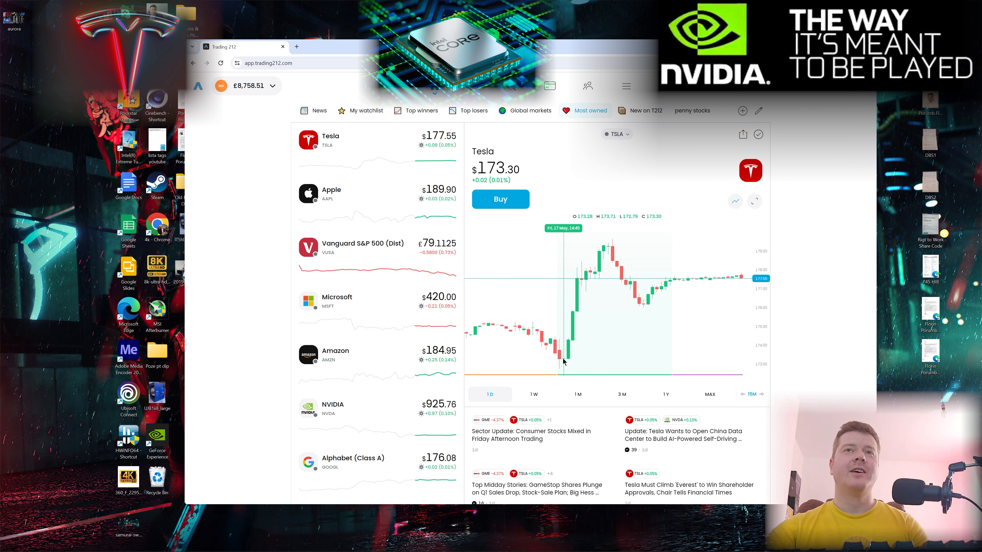
{"action": "mouse_move", "coordinate": [737, 276]}
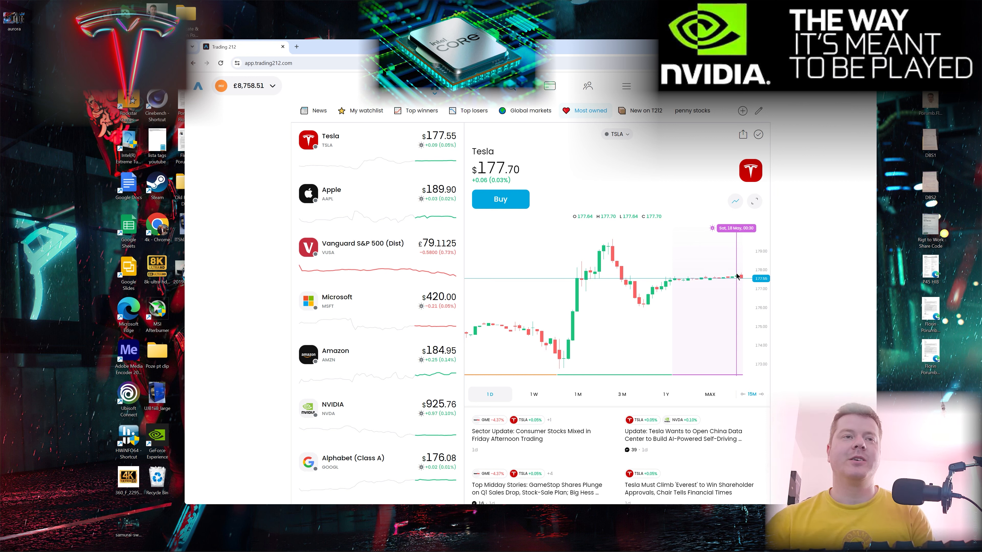
{"action": "mouse_move", "coordinate": [667, 286]}
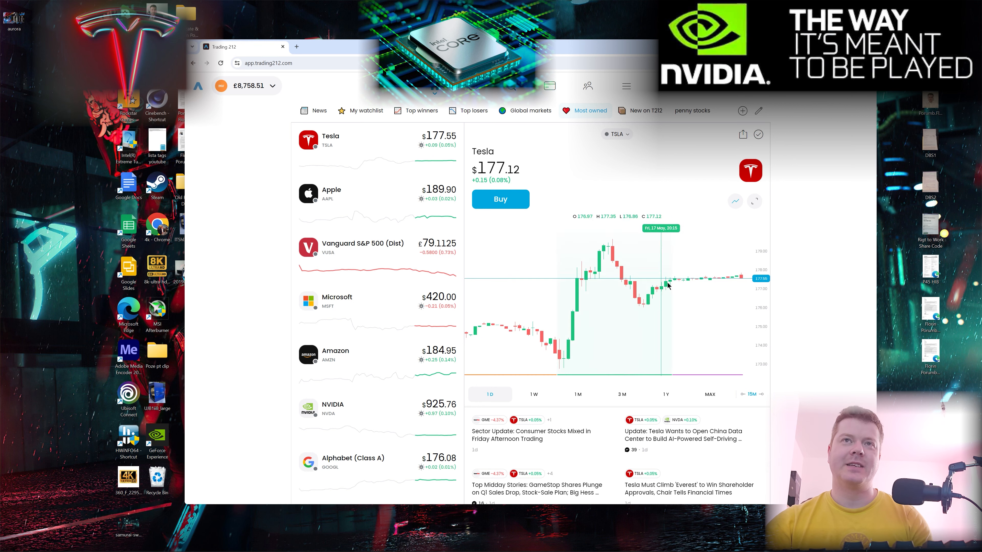
{"action": "mouse_move", "coordinate": [591, 235]}
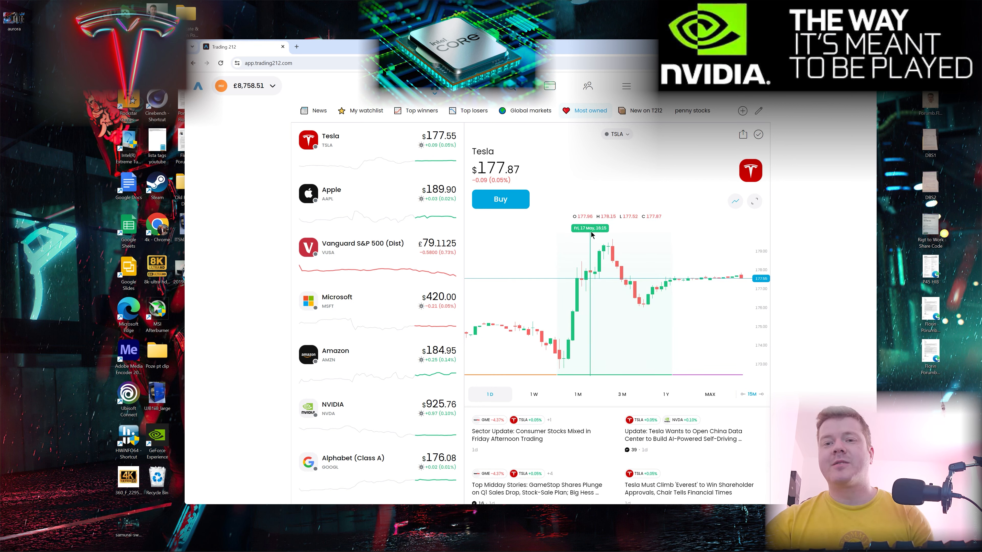